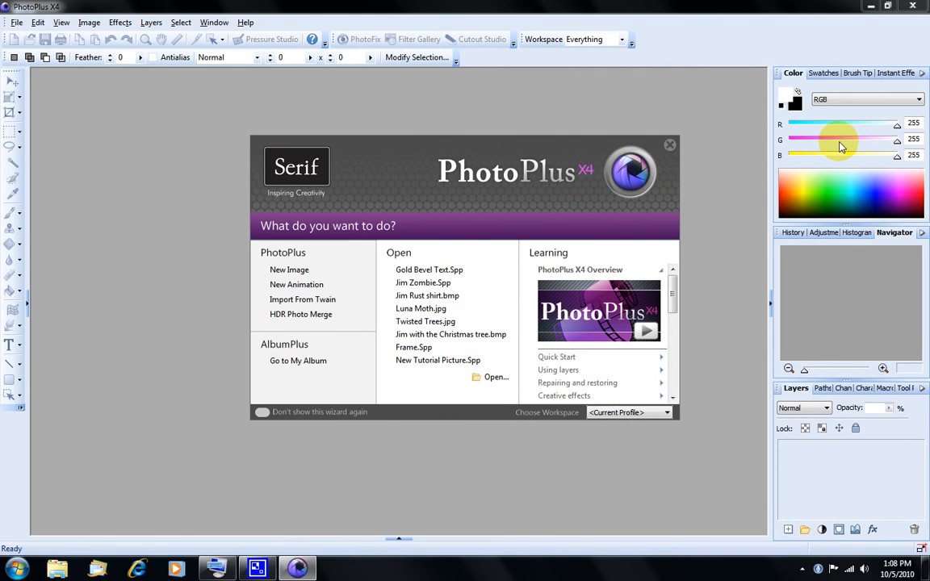
mouse_move(529, 6)
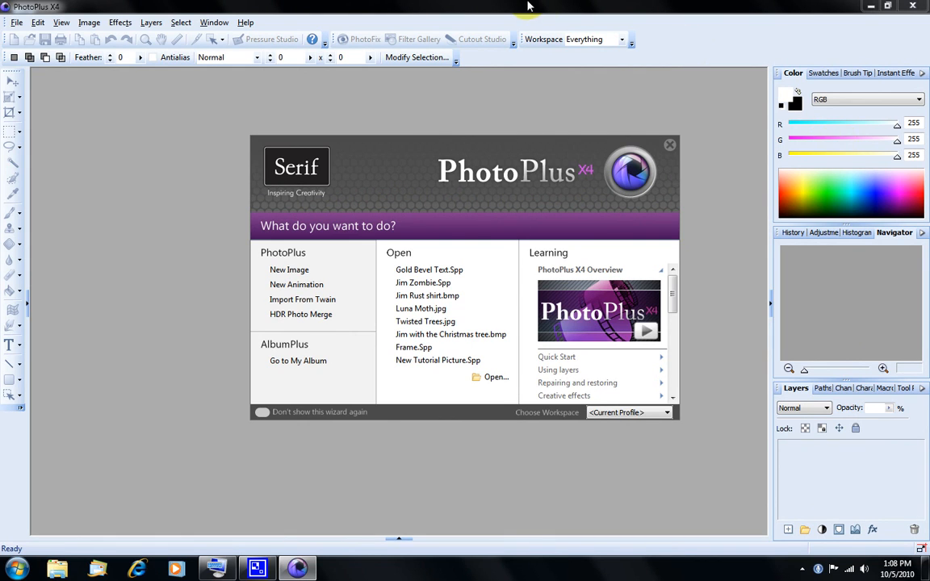
mouse_move(428, 269)
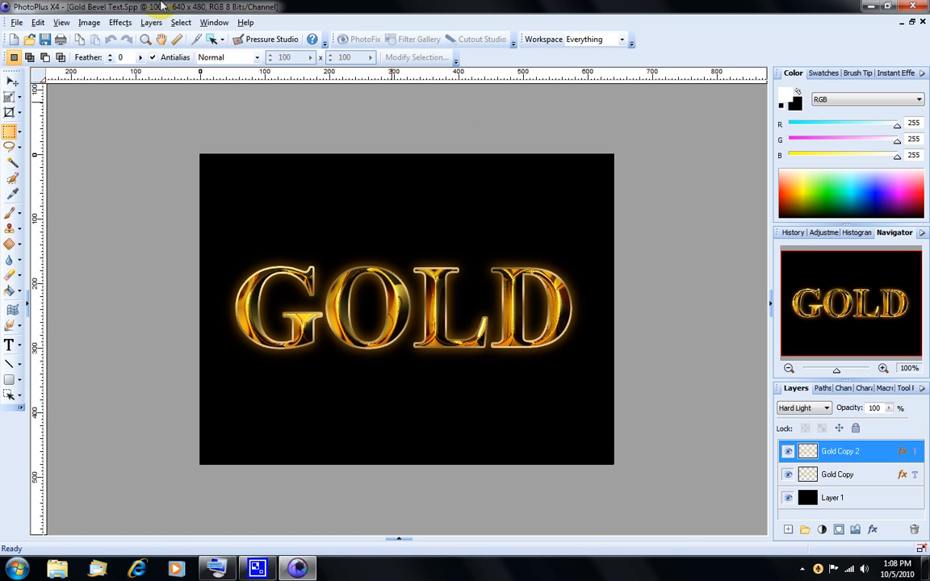
- Close the example image and create a new 800 × 600 image with a black background
click(12, 22)
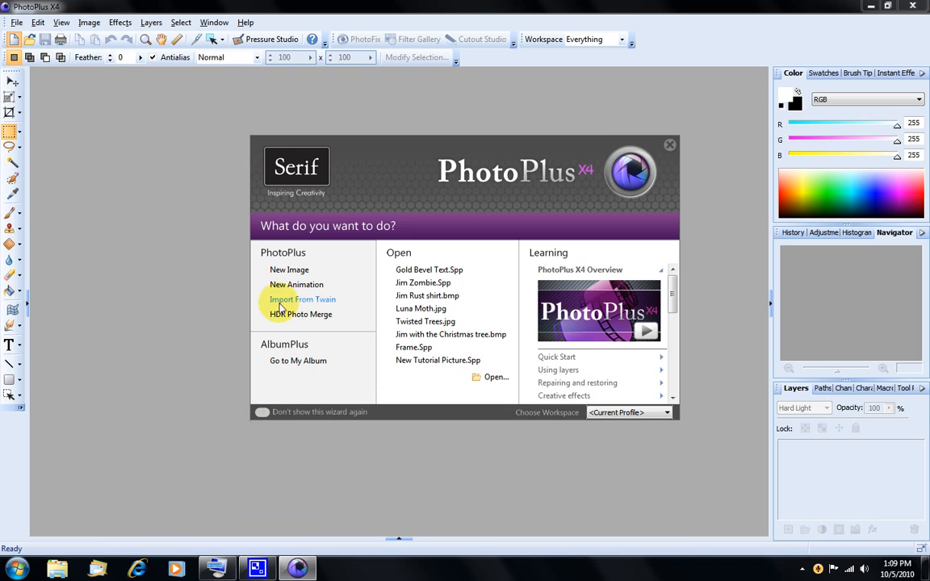
click(288, 269)
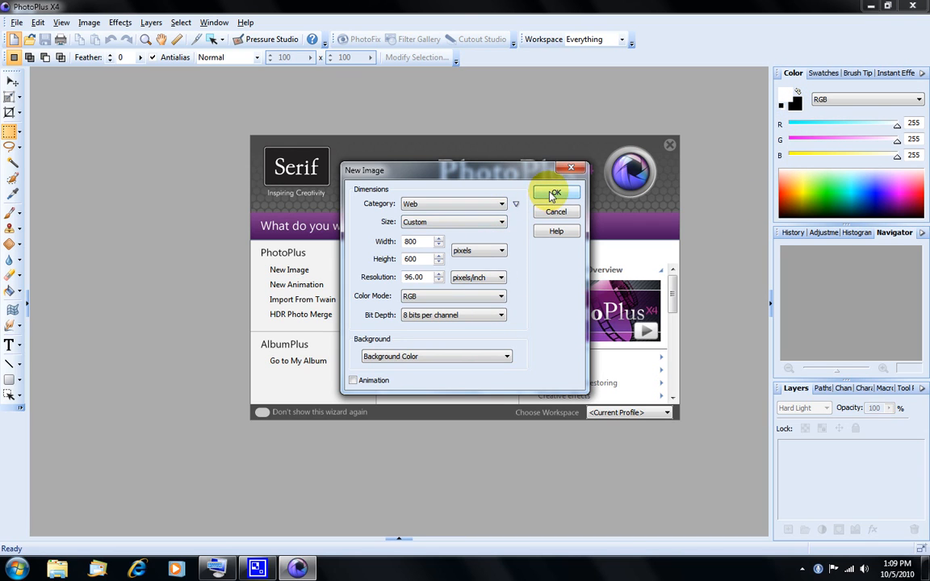
click(553, 193)
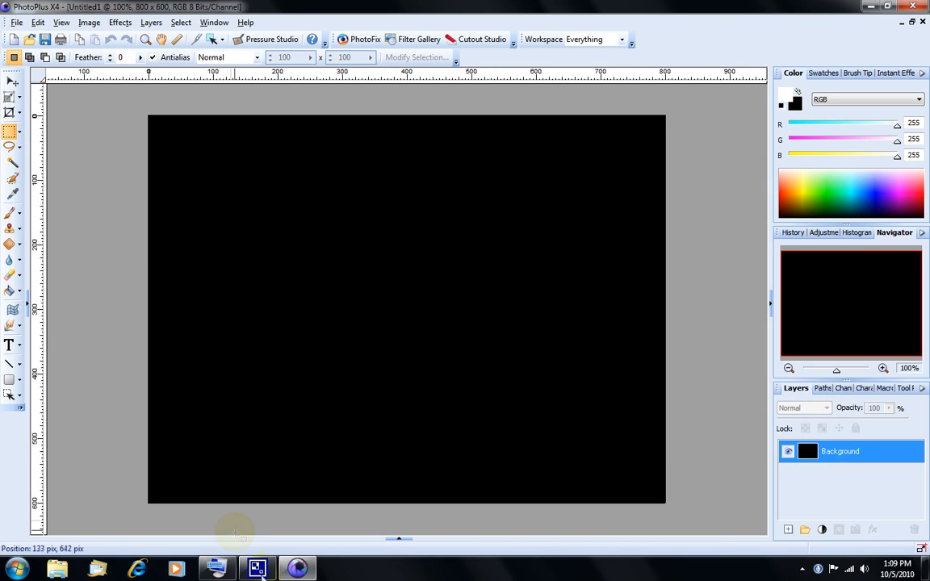
mouse_move(72, 366)
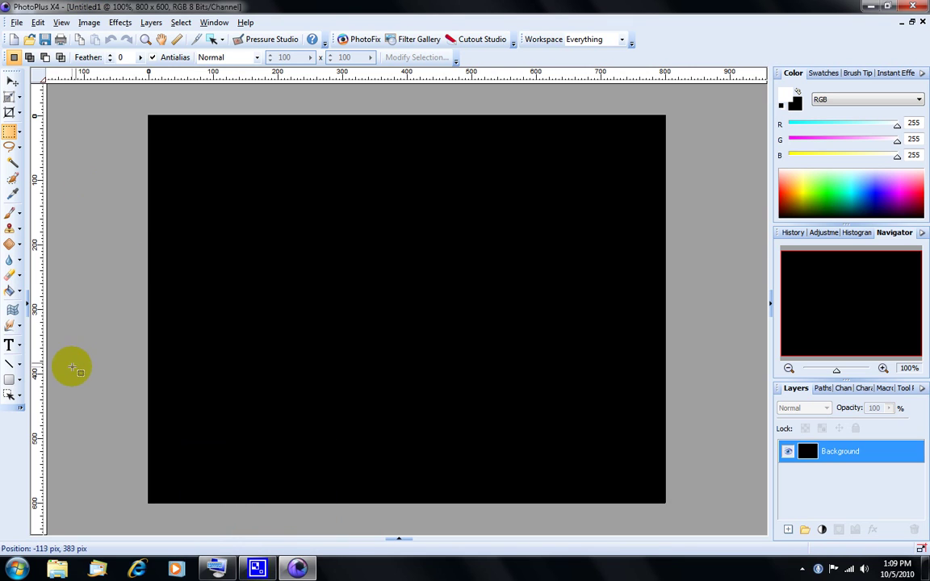
mouse_move(9, 345)
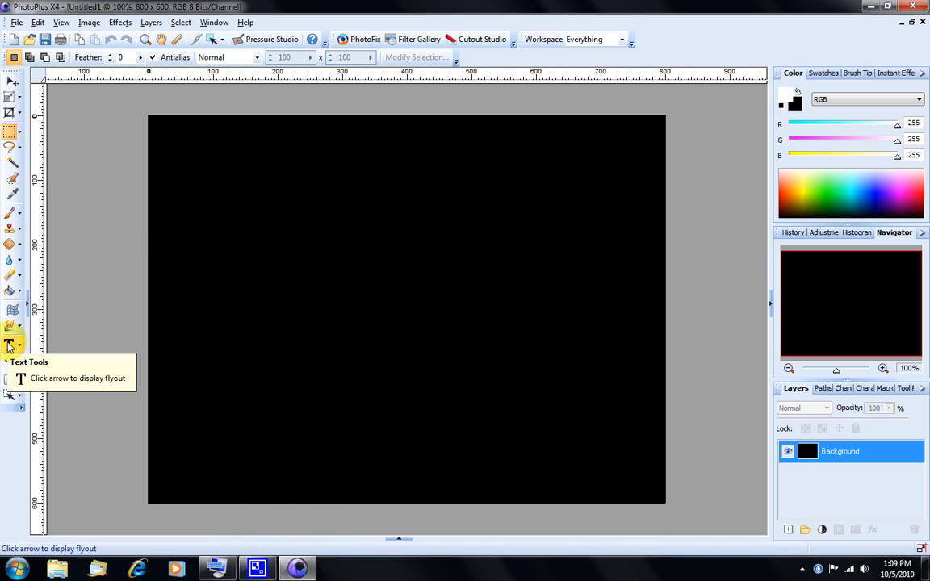
- Type GOLD on the canvas in 120 pt bold Times New Roman with Super-Sample antialiasing
click(10, 345)
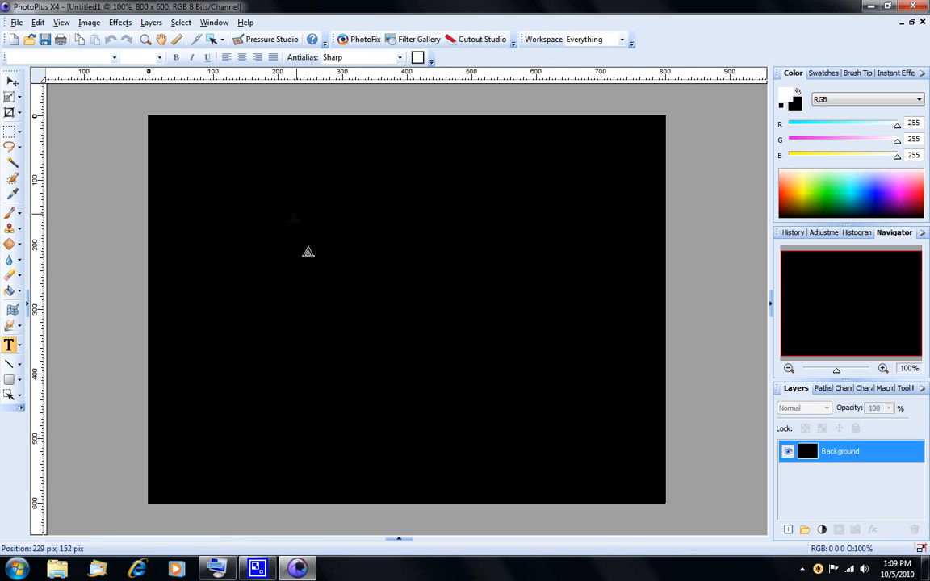
mouse_move(240, 223)
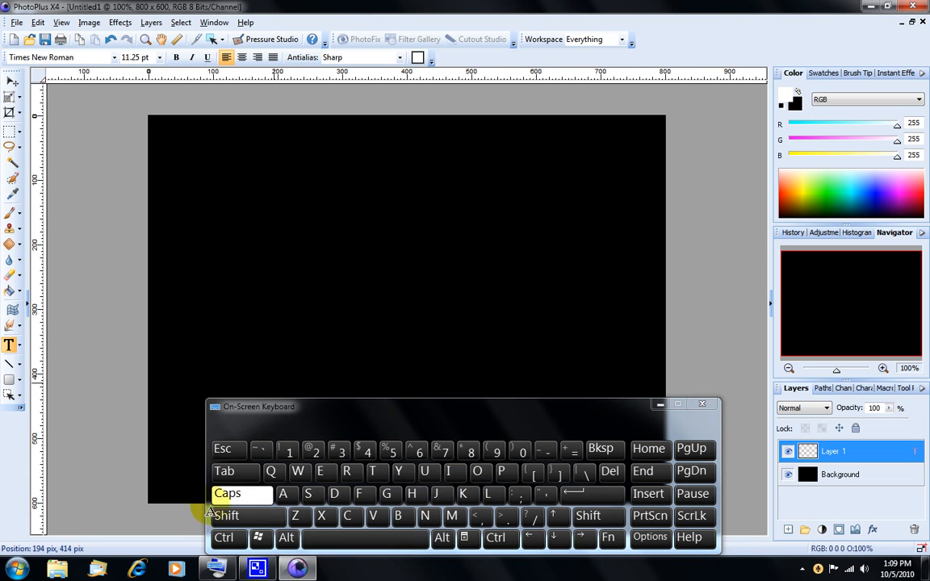
click(386, 494)
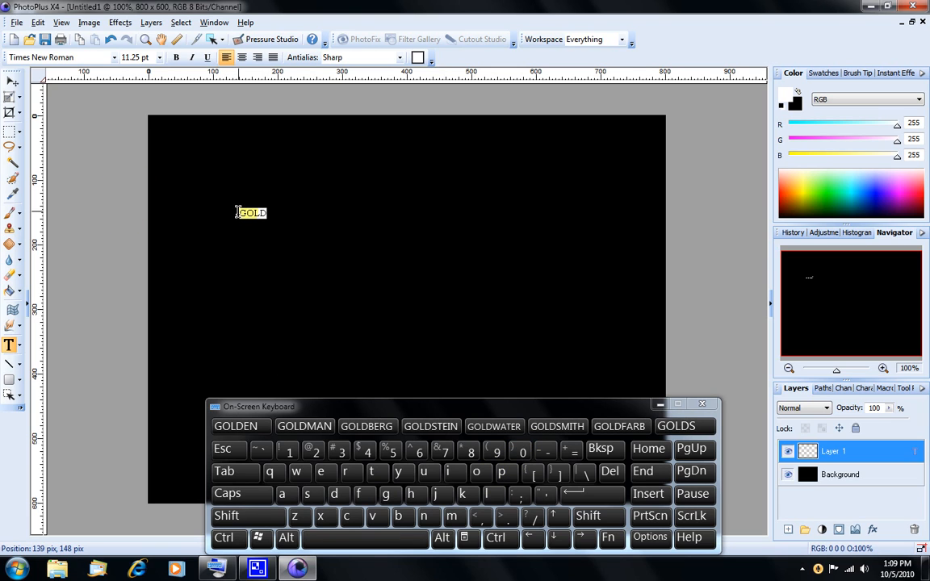
click(159, 58)
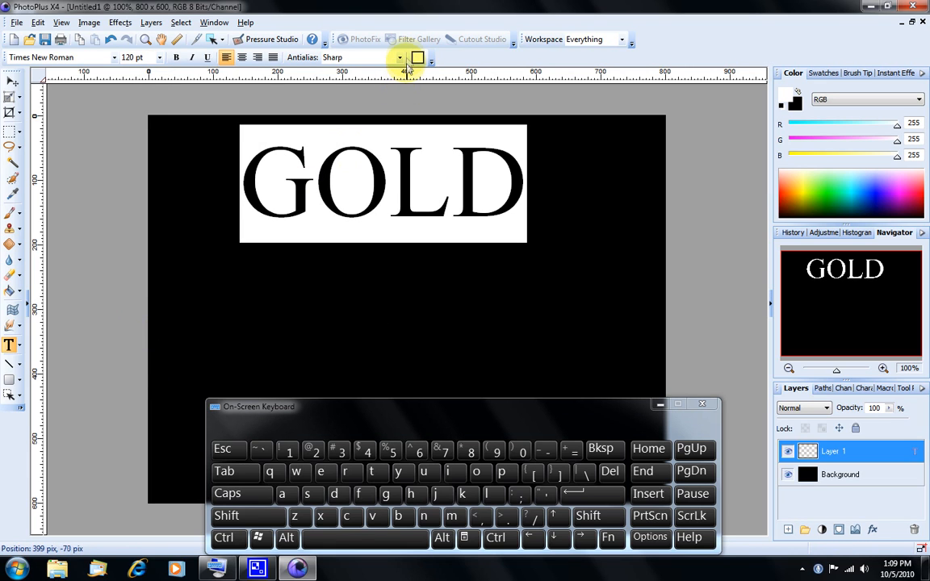
click(398, 58)
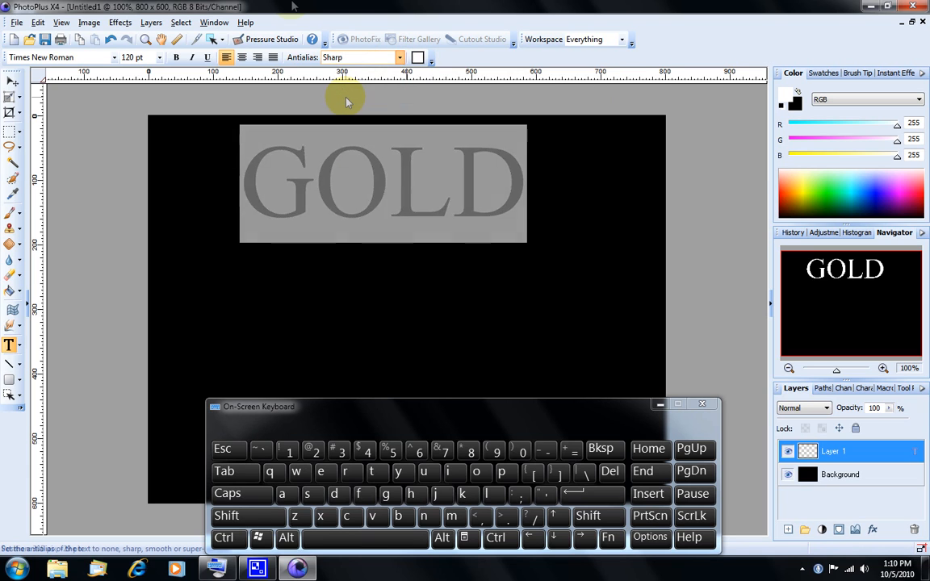
click(360, 57)
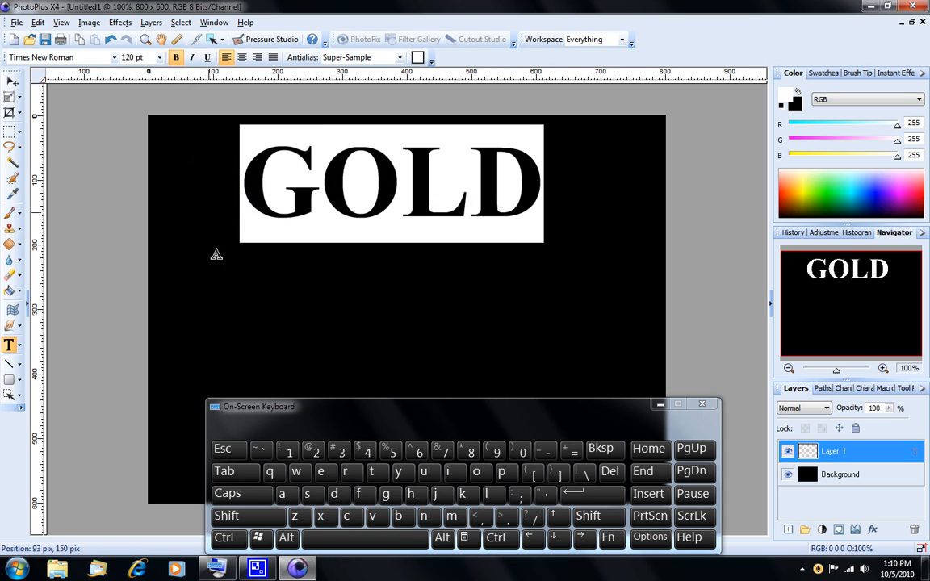
mouse_move(10, 84)
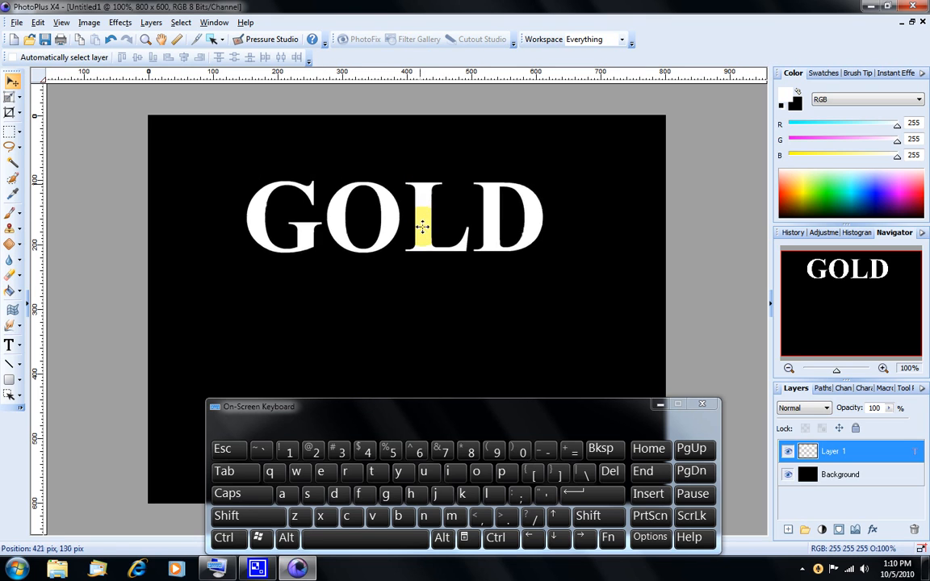
- Drag GOLD to the centre of the canvas and close the On-Screen Keyboard
drag(423, 228, 432, 303)
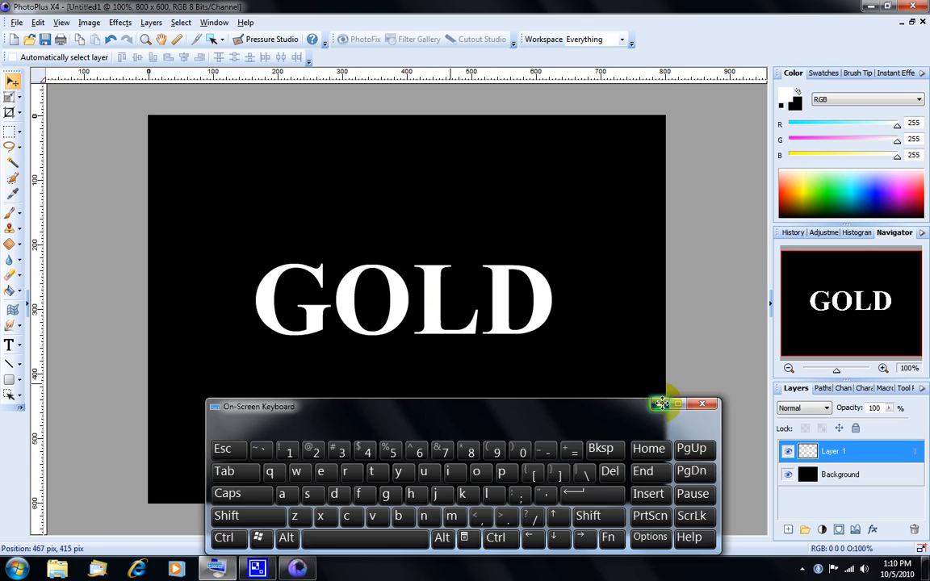
click(700, 404)
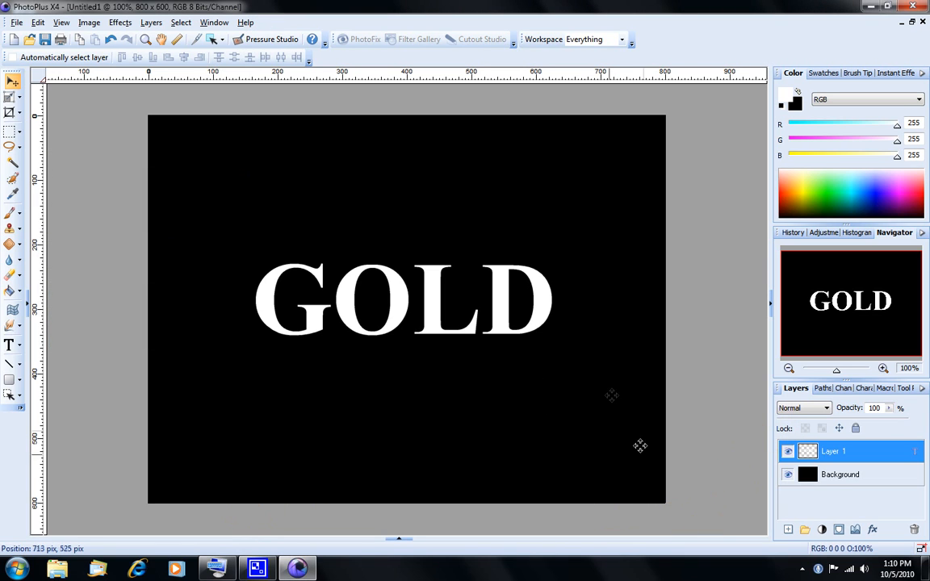
click(791, 474)
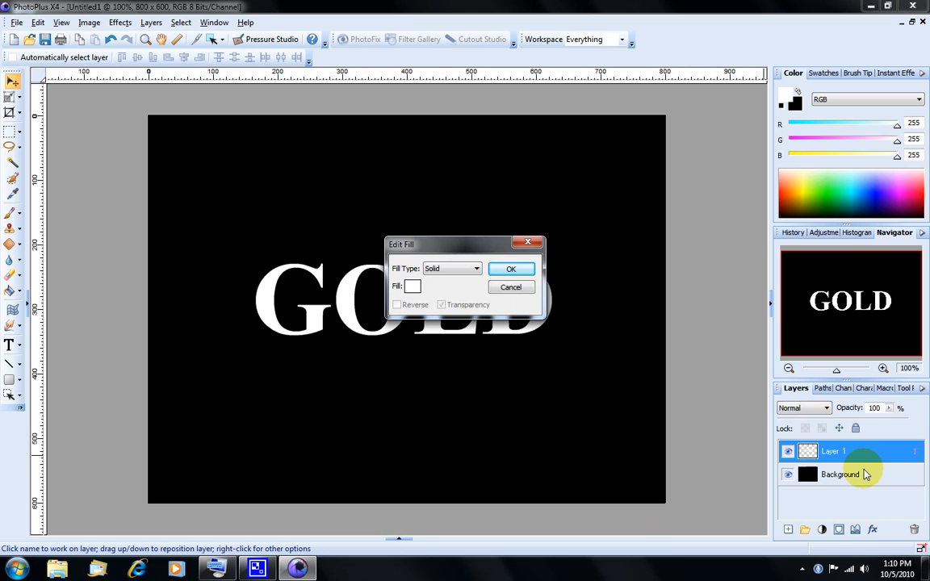
mouse_move(879, 471)
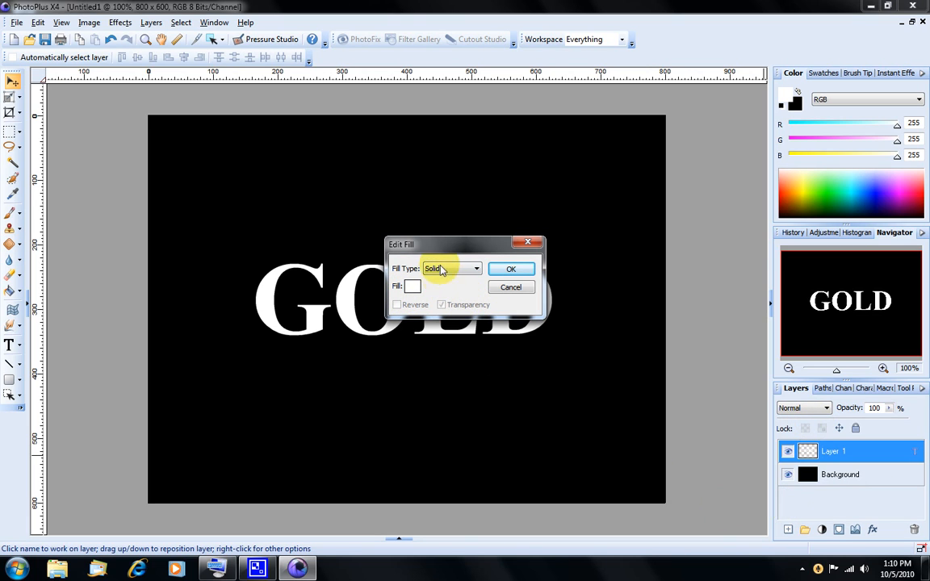
mouse_move(457, 273)
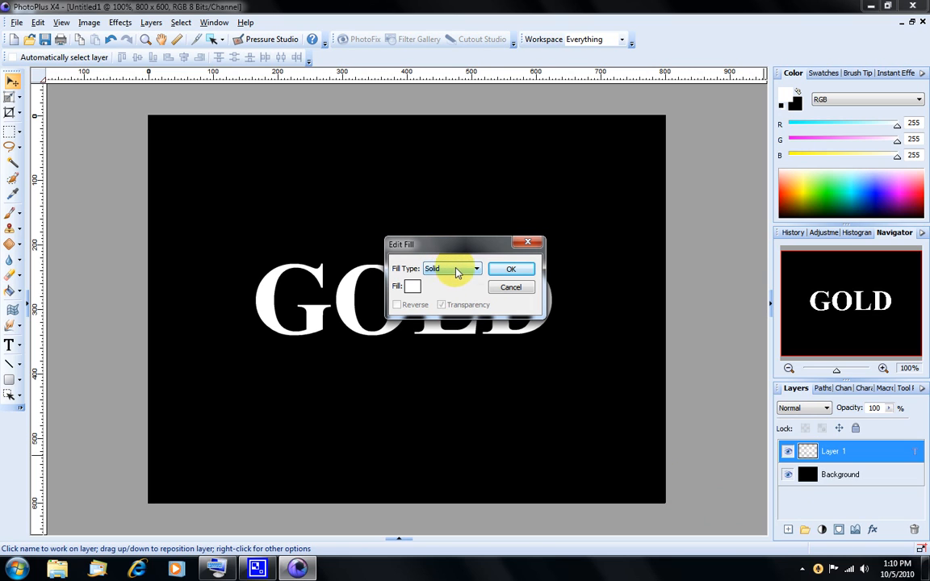
- Change GOLD's fill type from Solid to Linear and bring up its gradient
click(475, 268)
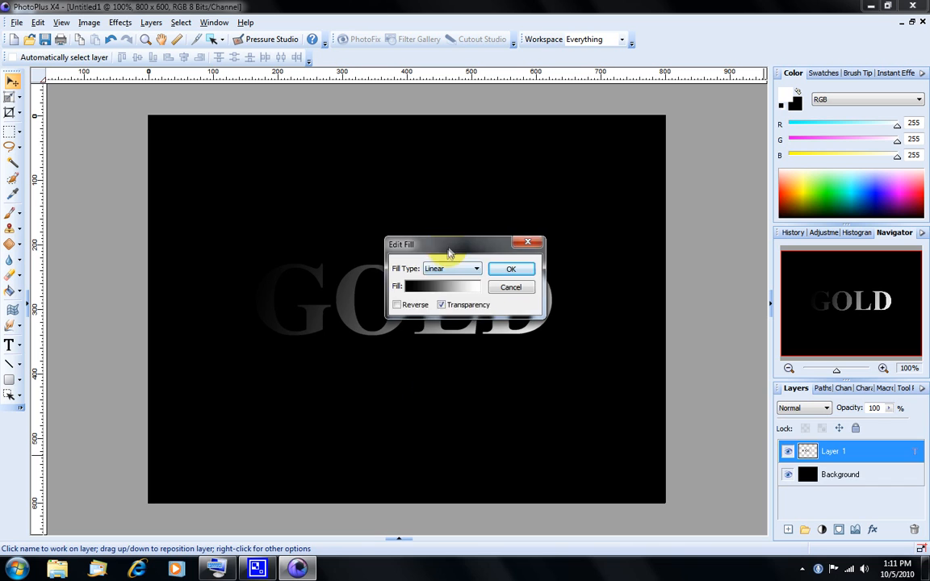
click(440, 285)
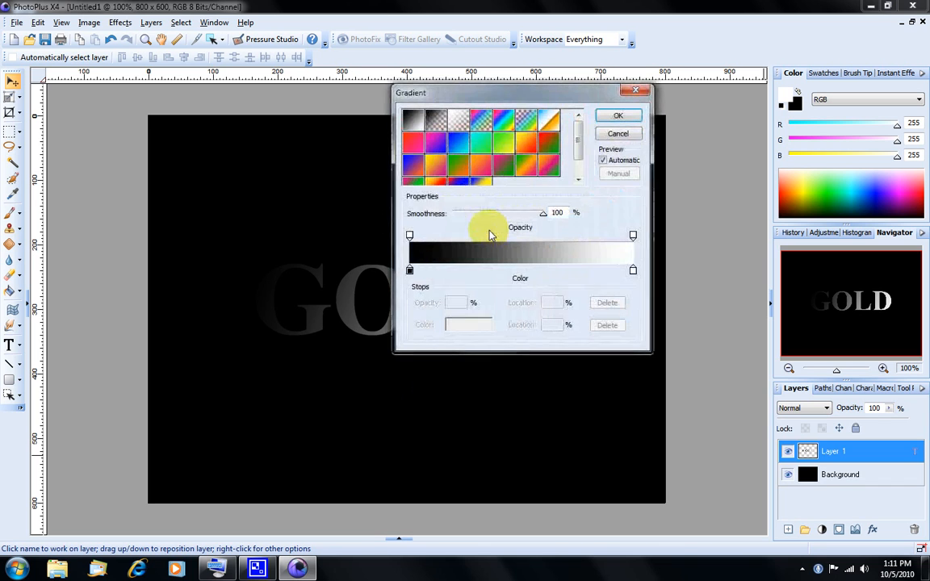
- Set the left gradient stop to gold and add a pale gold stop at 50%
click(410, 270)
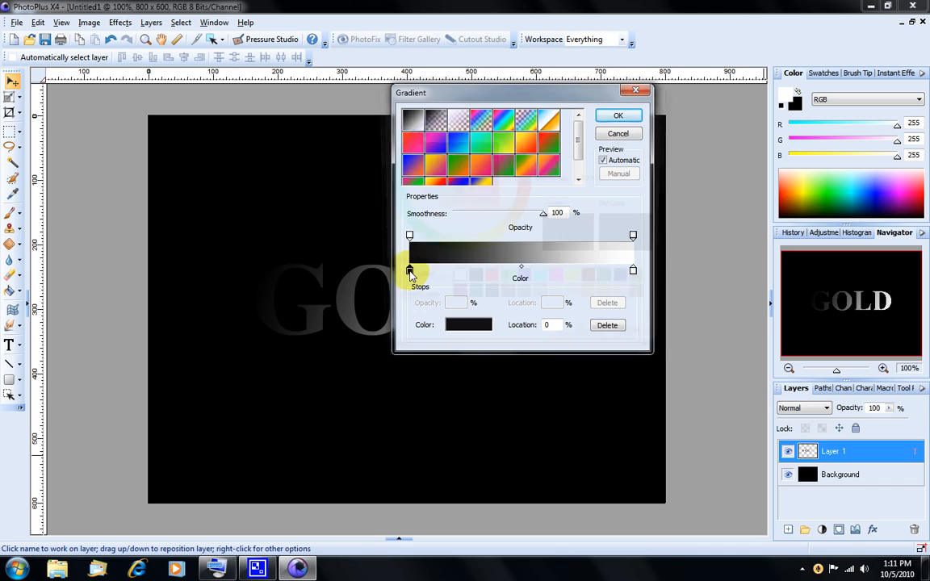
click(468, 323)
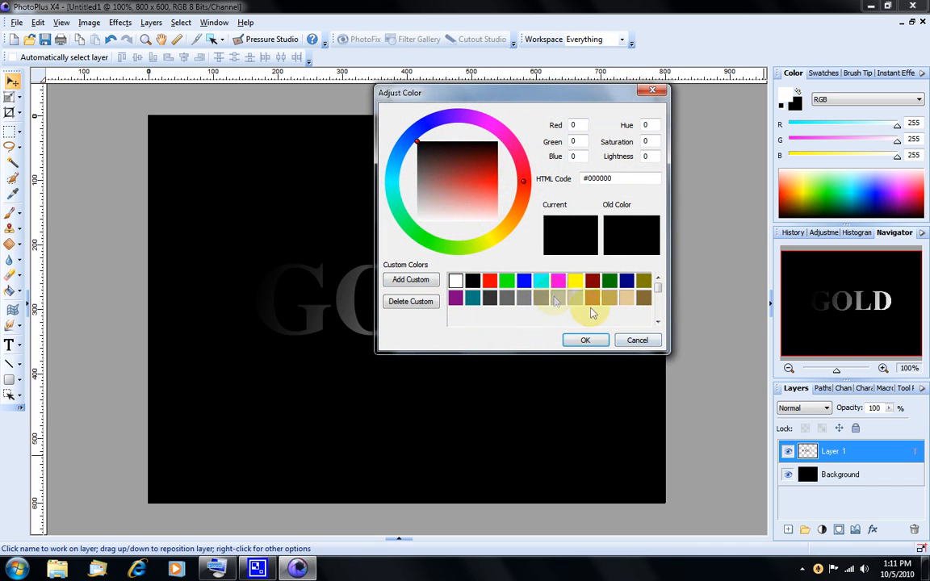
mouse_move(594, 298)
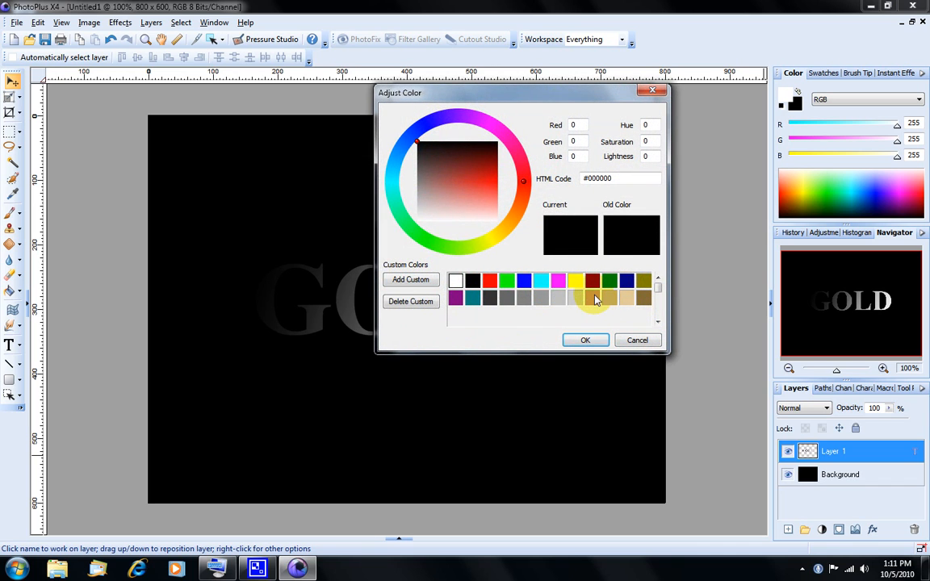
click(594, 297)
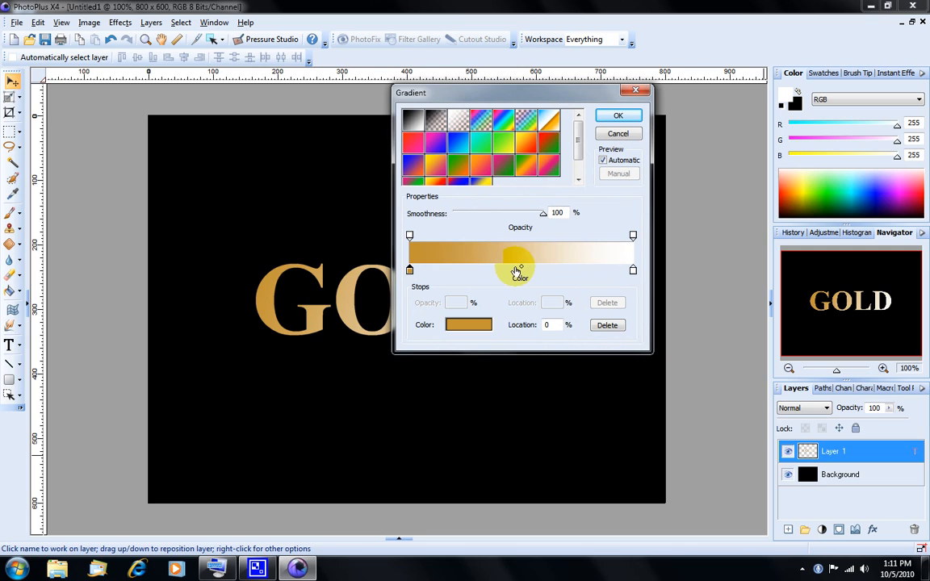
click(514, 270)
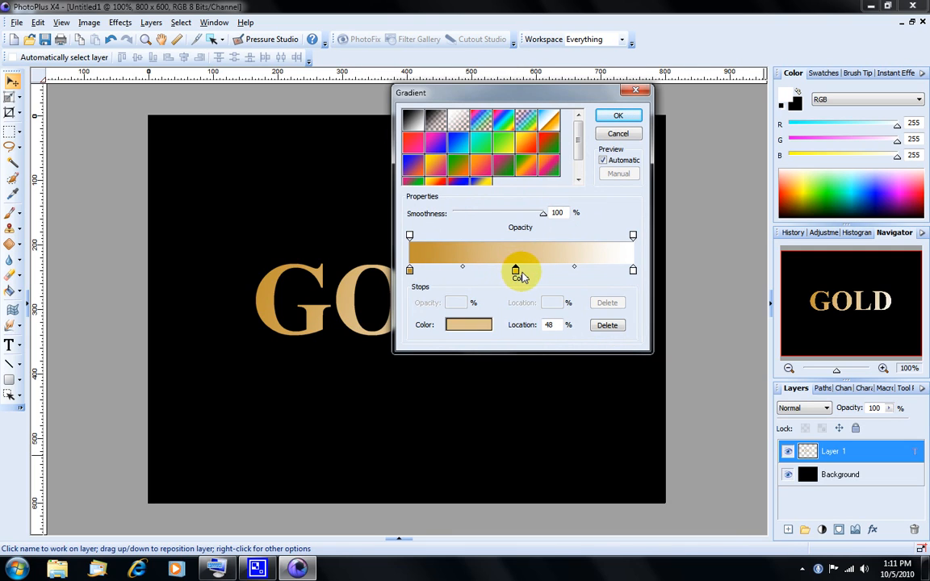
drag(515, 269, 523, 270)
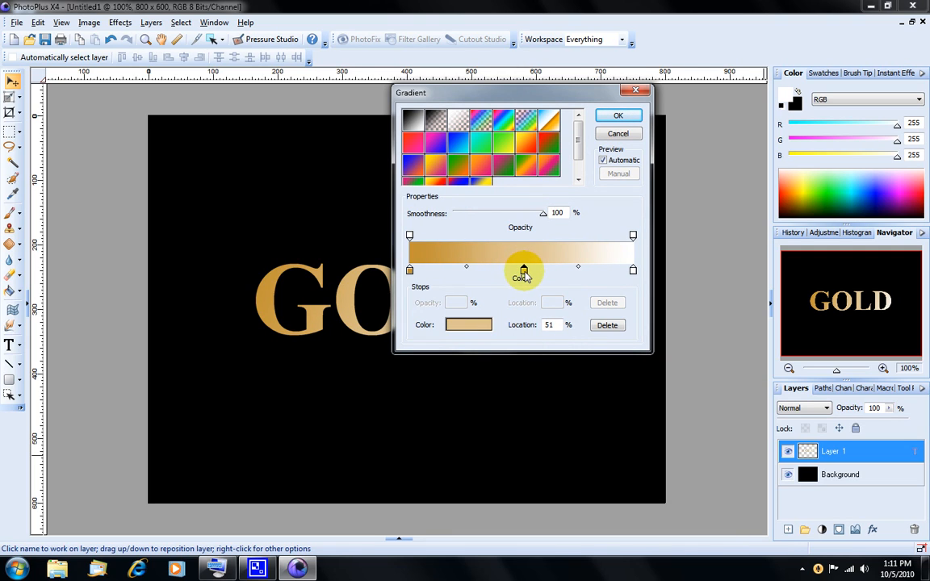
drag(523, 271, 519, 271)
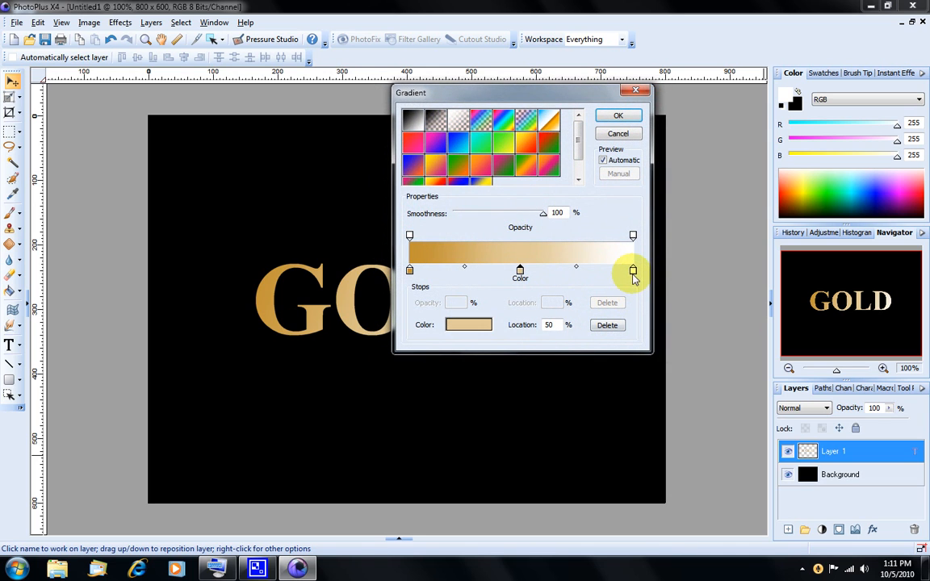
- Set the right gradient stop to gold and confirm the Gradient and Edit Fill dialogs
click(633, 269)
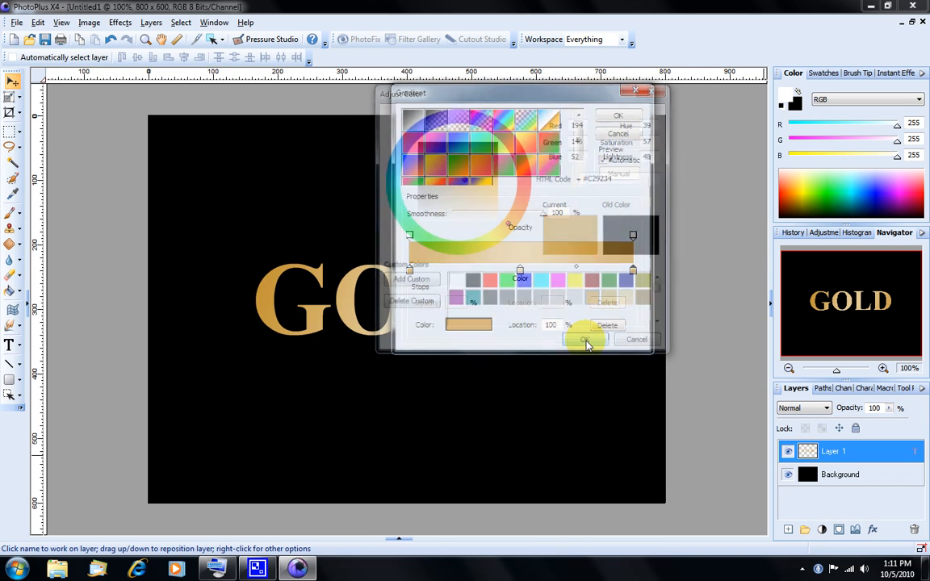
click(585, 339)
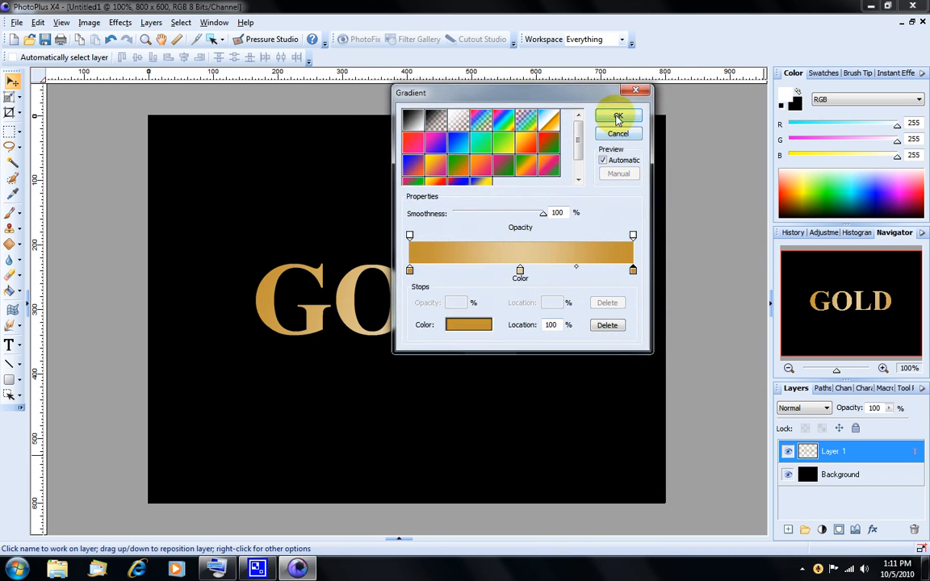
click(618, 117)
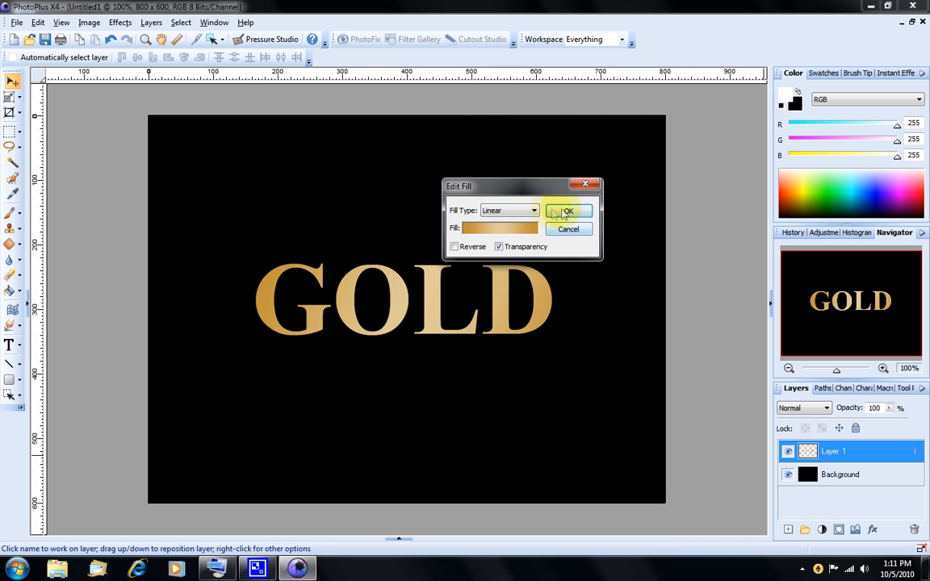
click(570, 211)
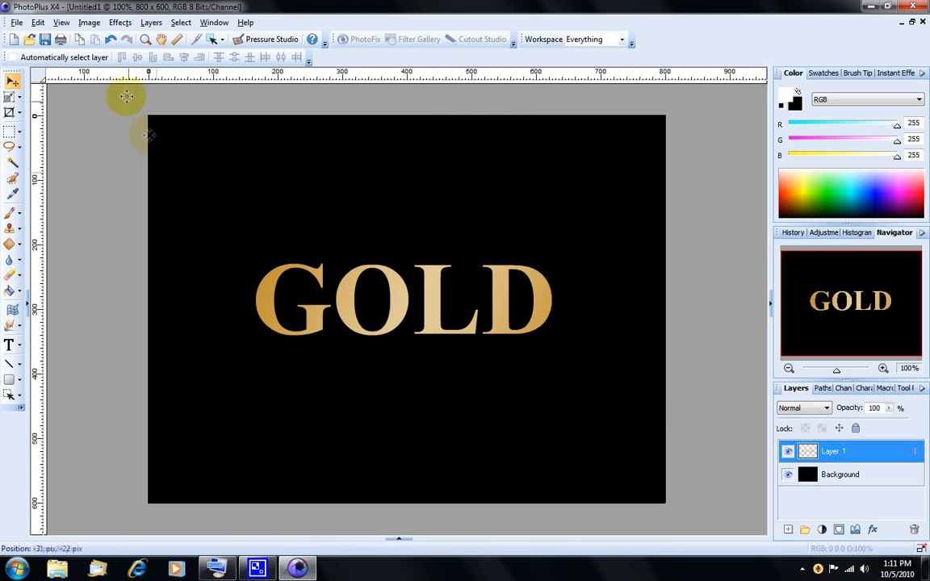
mouse_move(13, 291)
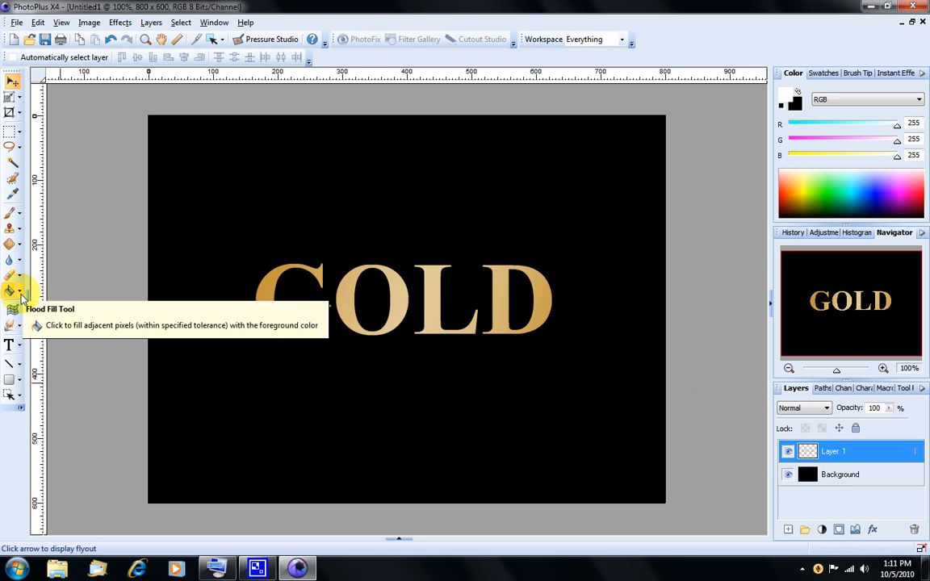
- Redraw GOLD's gold gradient with the Gradient Fill tool so it runs vertically
click(13, 291)
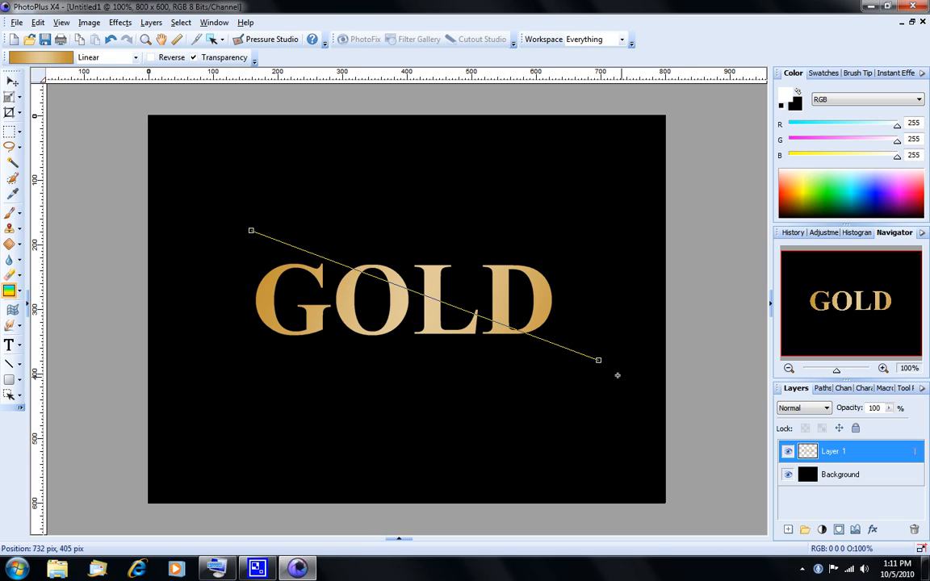
mouse_move(599, 361)
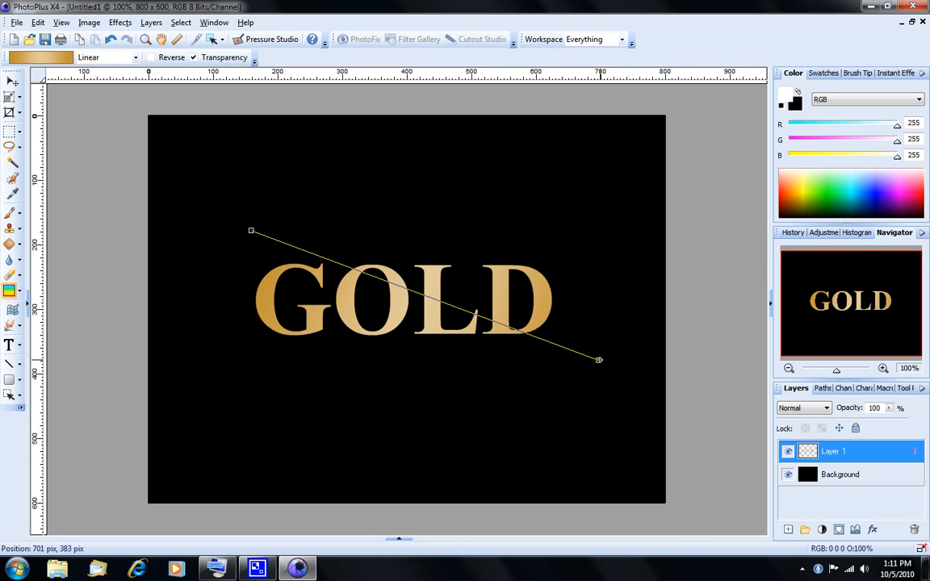
drag(599, 360, 413, 346)
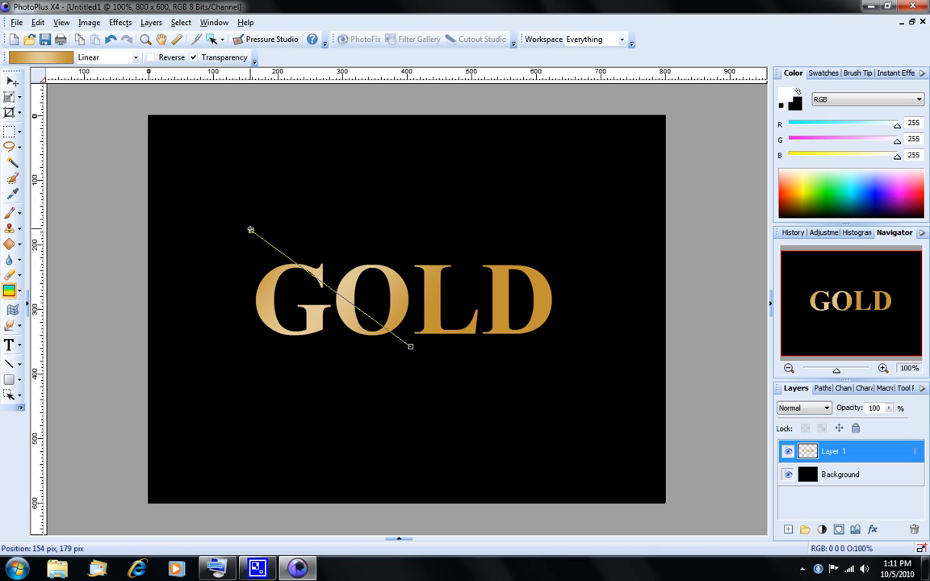
drag(250, 230, 393, 248)
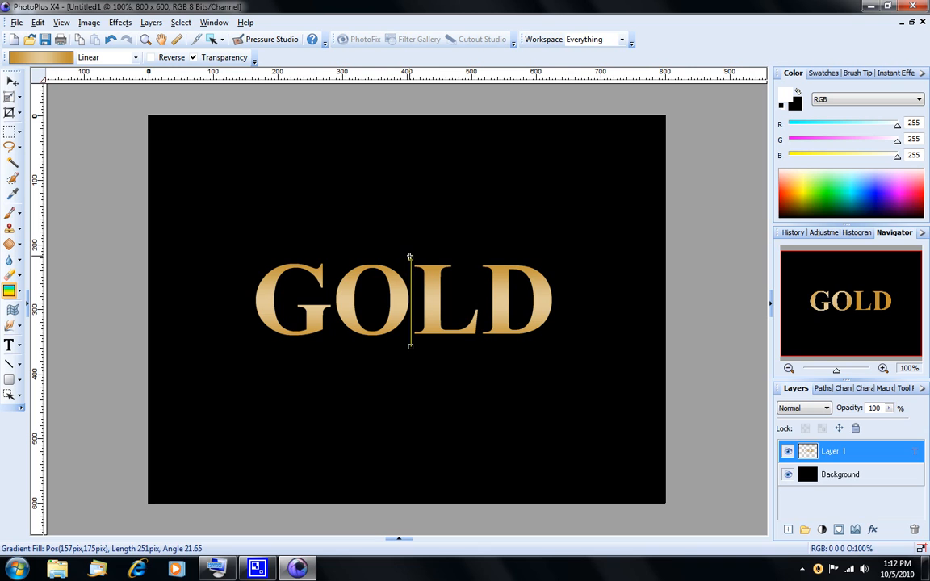
click(10, 83)
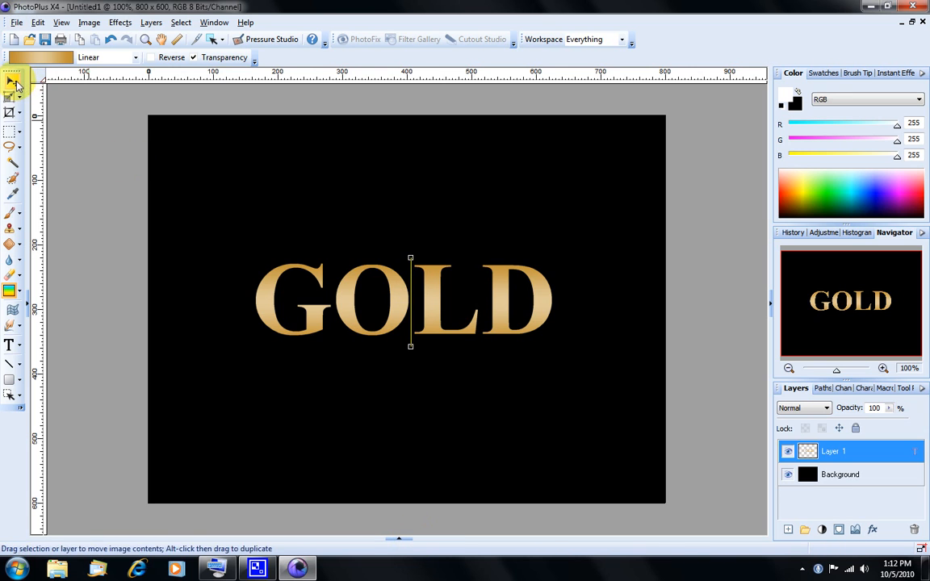
click(10, 84)
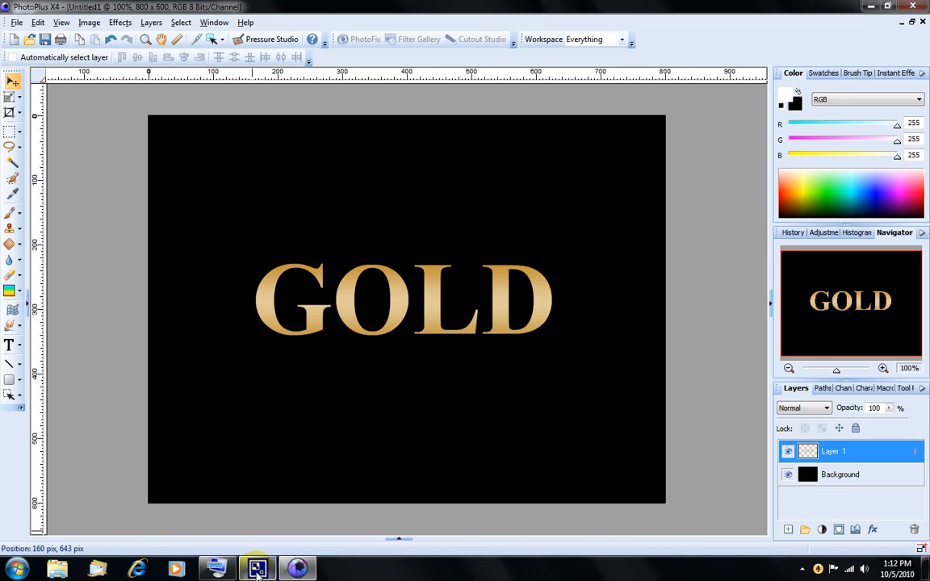
click(257, 567)
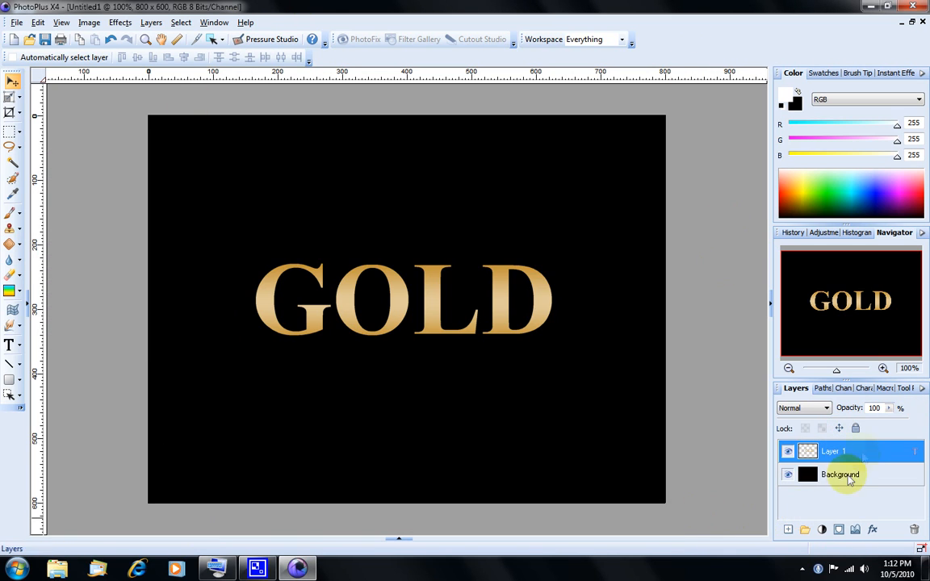
mouse_move(873, 529)
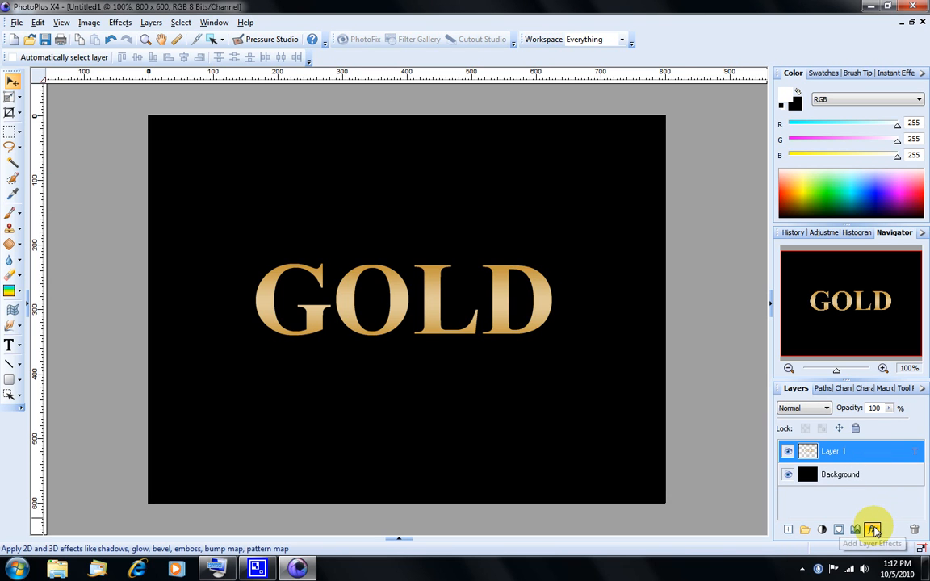
- Enable Outer Glow on the GOLD layer with glow colour #FDB243
click(874, 529)
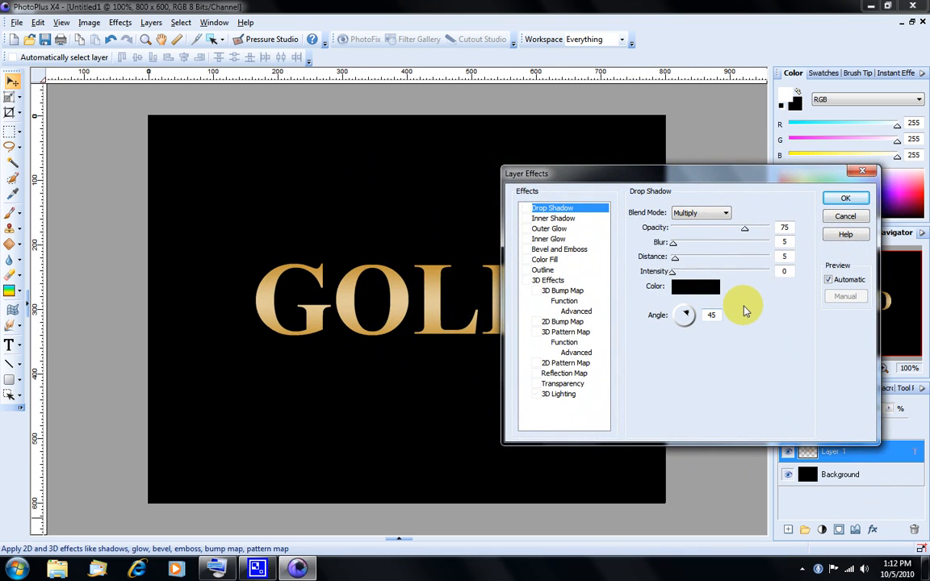
mouse_move(575, 239)
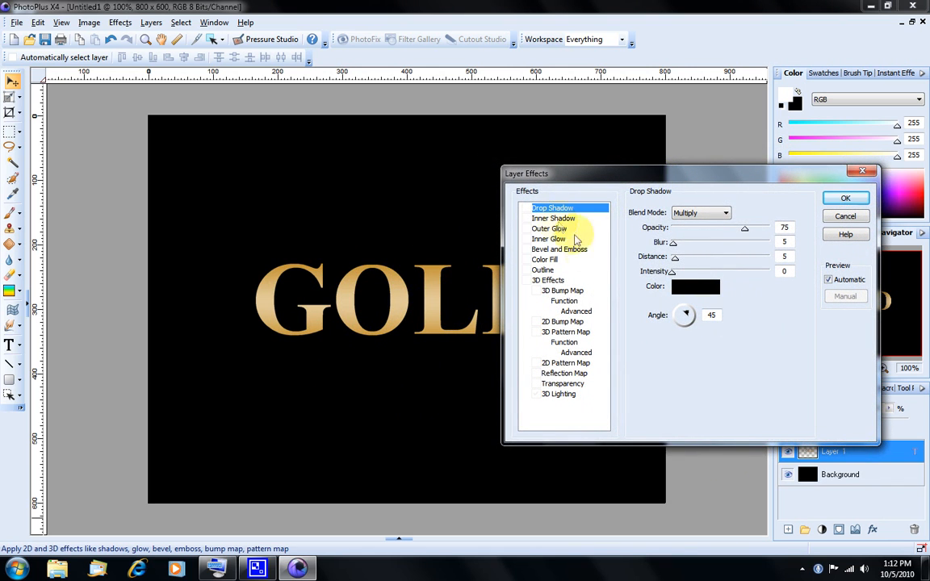
click(549, 228)
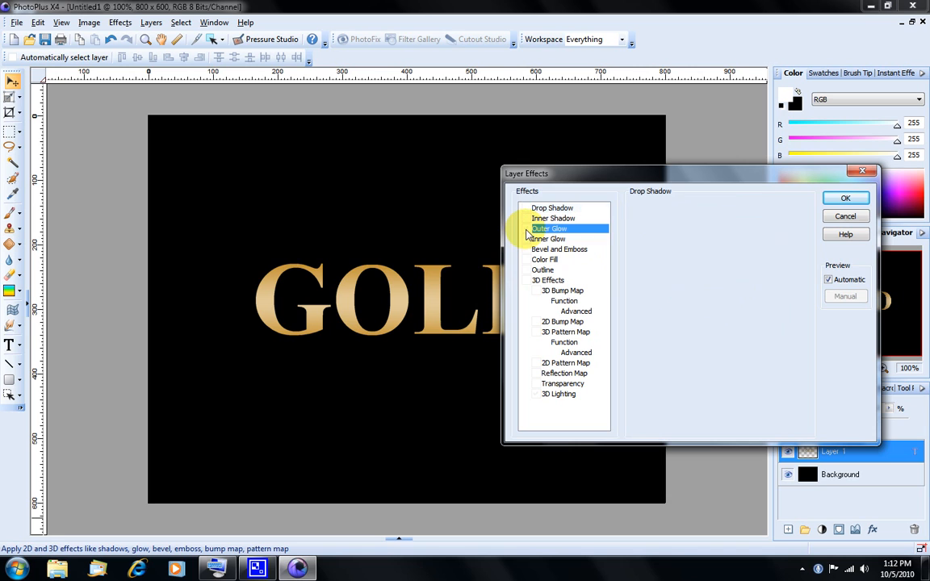
click(526, 228)
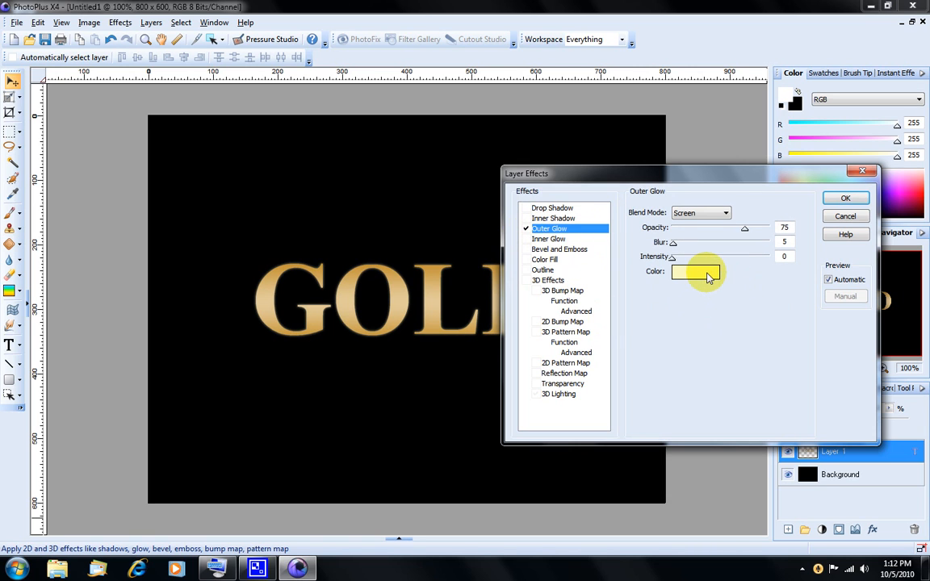
click(696, 271)
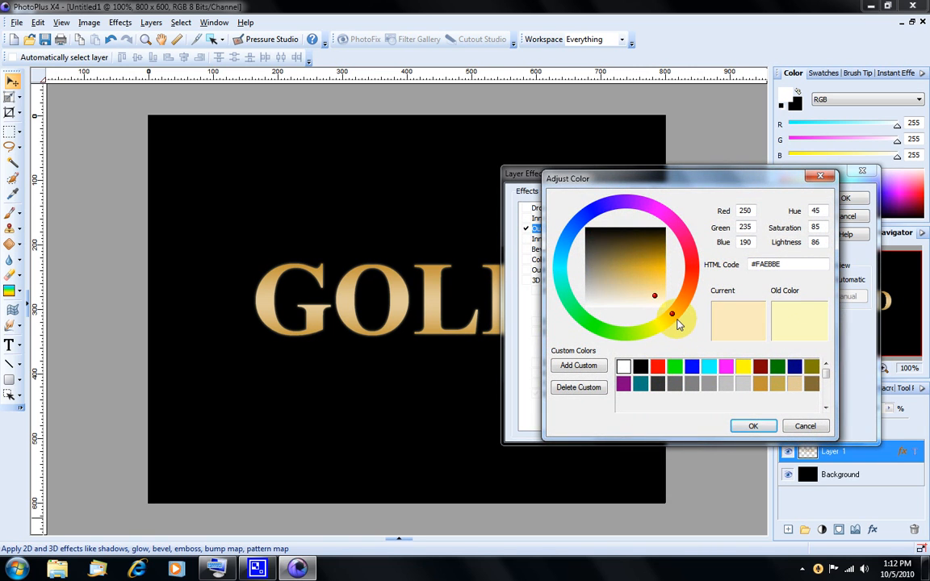
drag(672, 313, 677, 300)
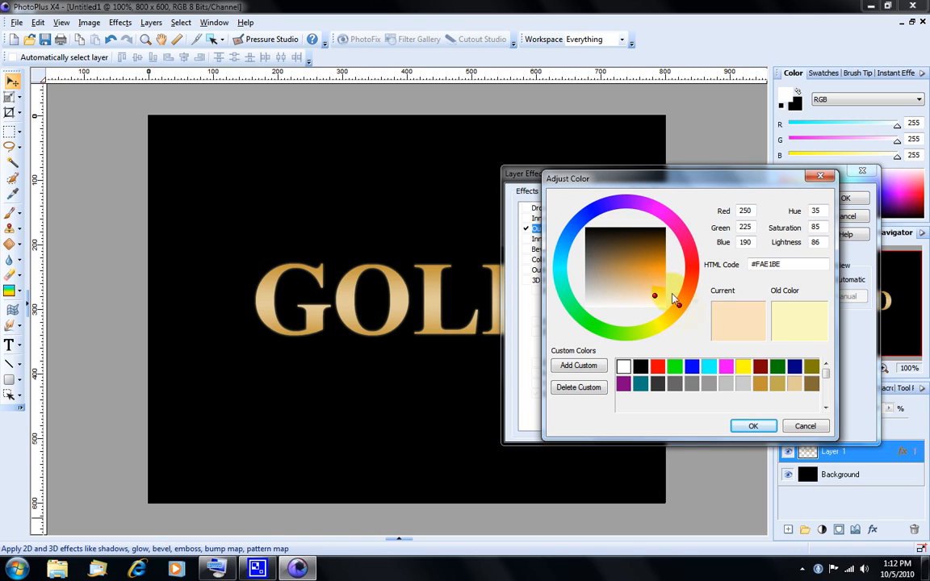
click(643, 270)
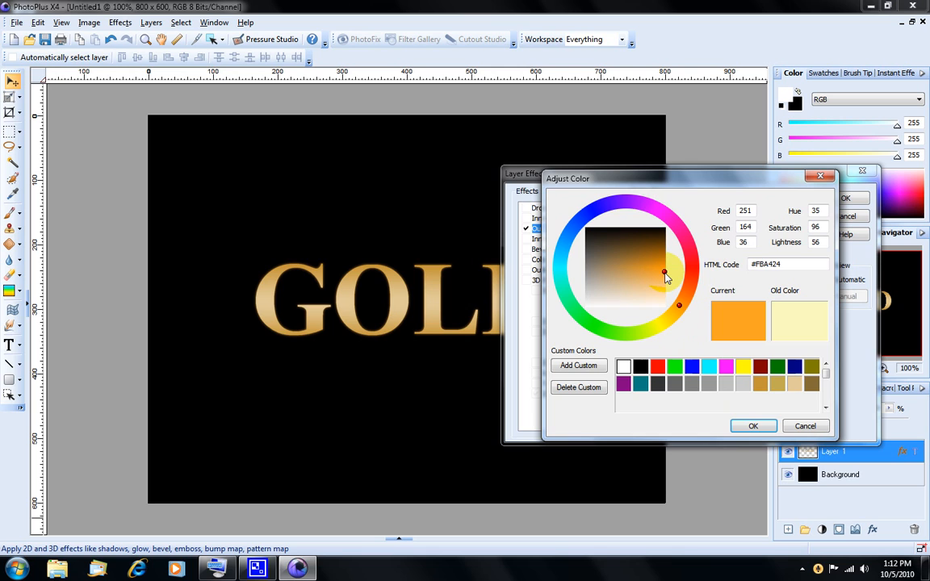
drag(664, 273, 670, 274)
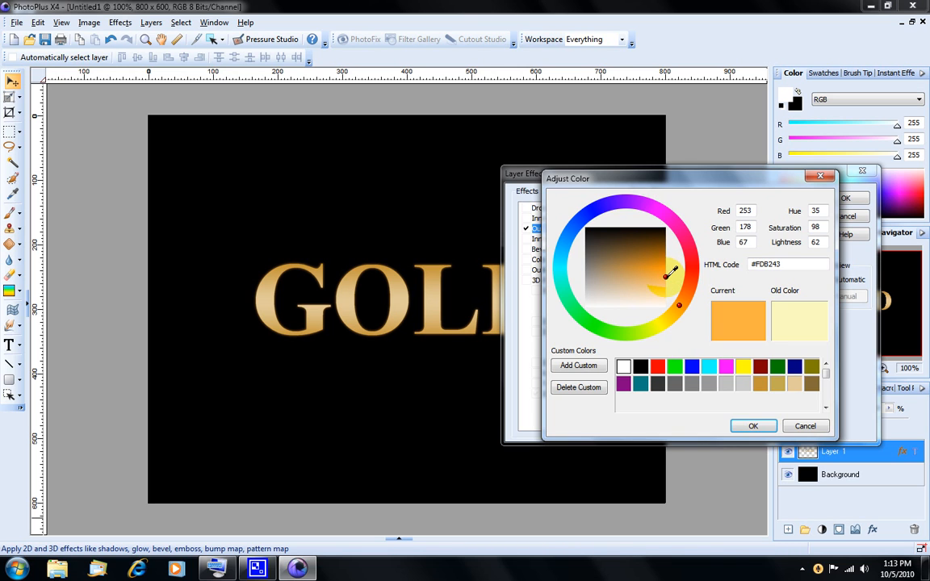
click(753, 426)
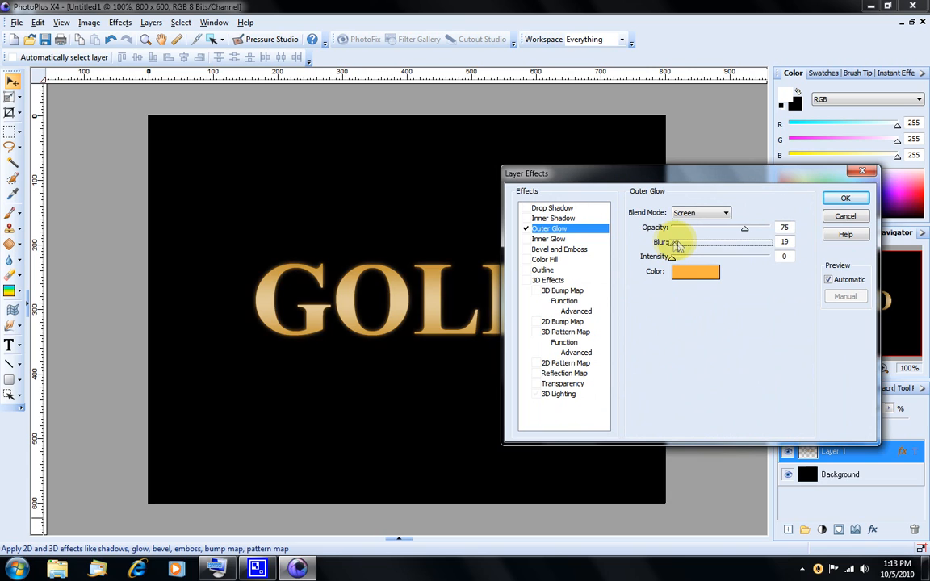
- Set the outer glow blur to 26
drag(673, 243, 684, 243)
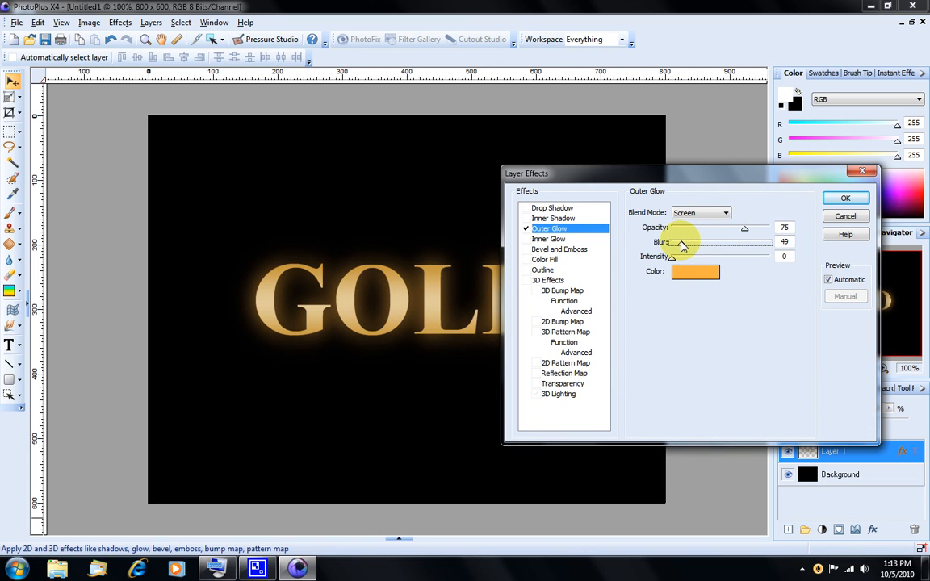
drag(678, 244, 672, 243)
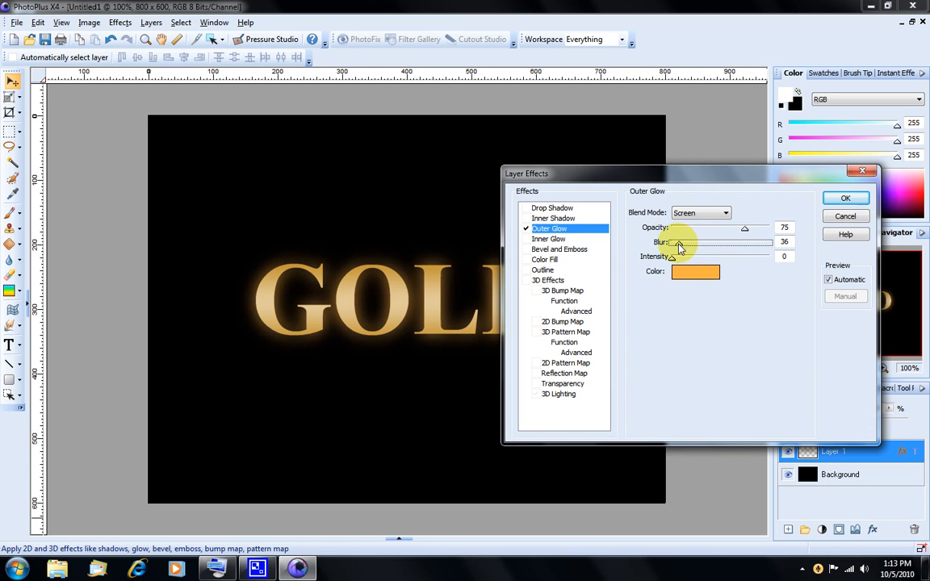
drag(682, 242, 674, 243)
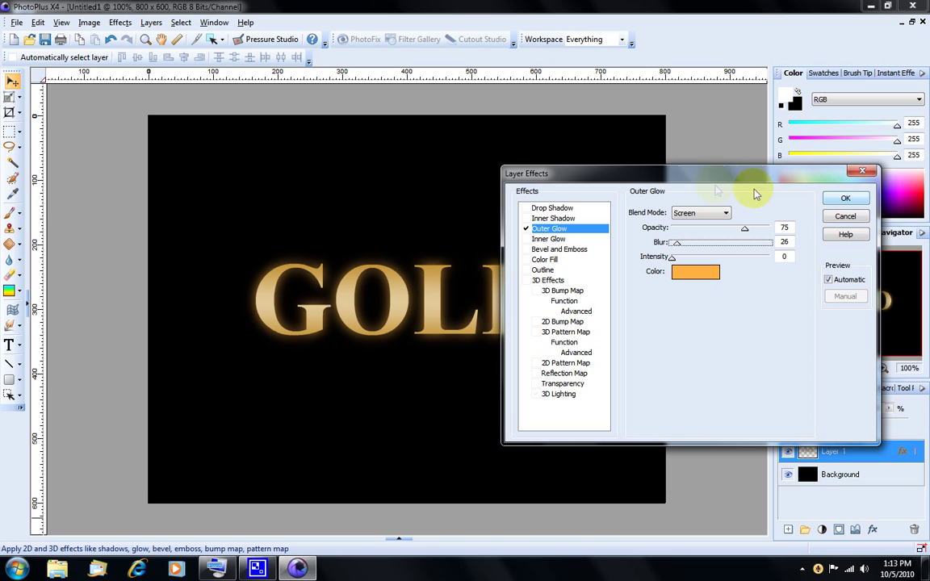
drag(687, 173, 721, 188)
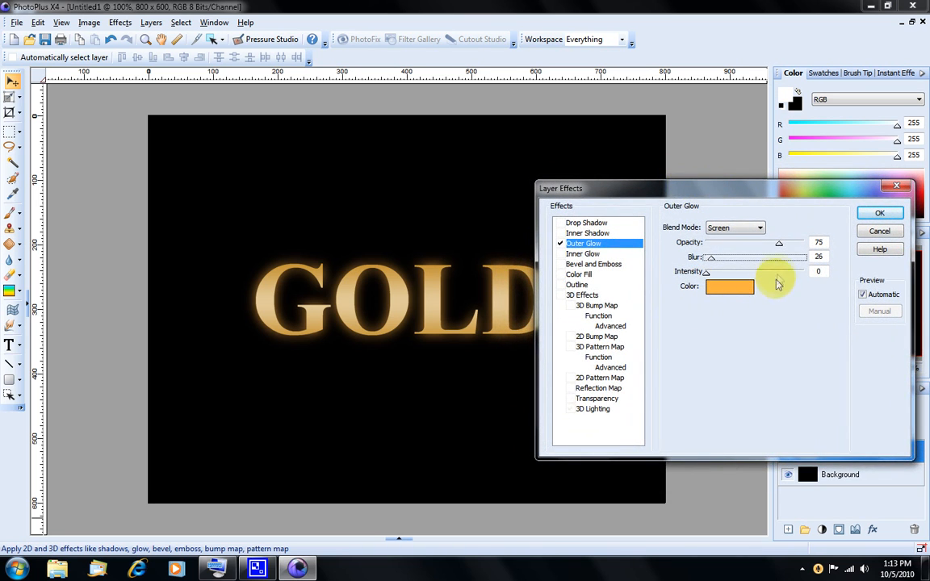
mouse_move(561, 301)
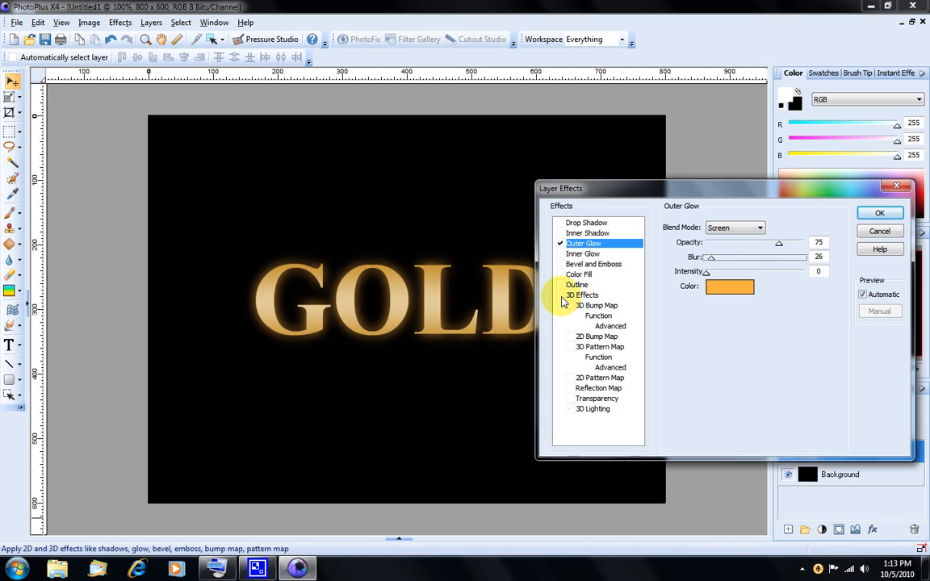
- Turn on 3D Effects with lighting for GOLD and set Depth to 200
click(581, 295)
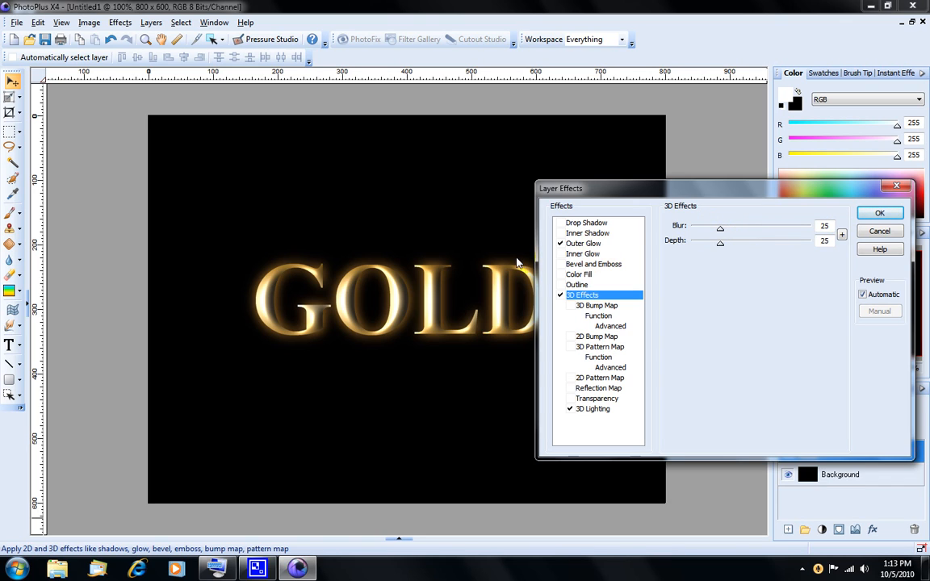
mouse_move(711, 254)
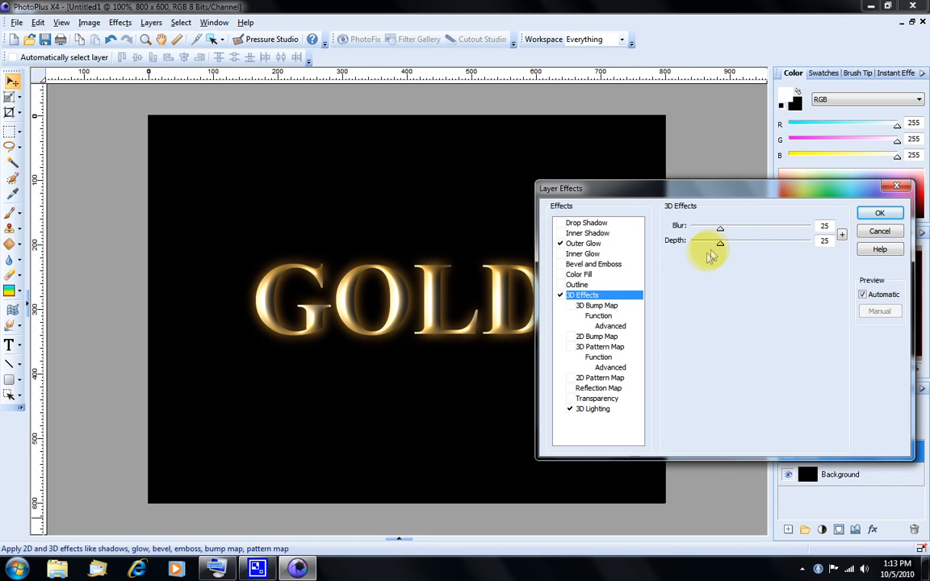
drag(720, 244, 742, 243)
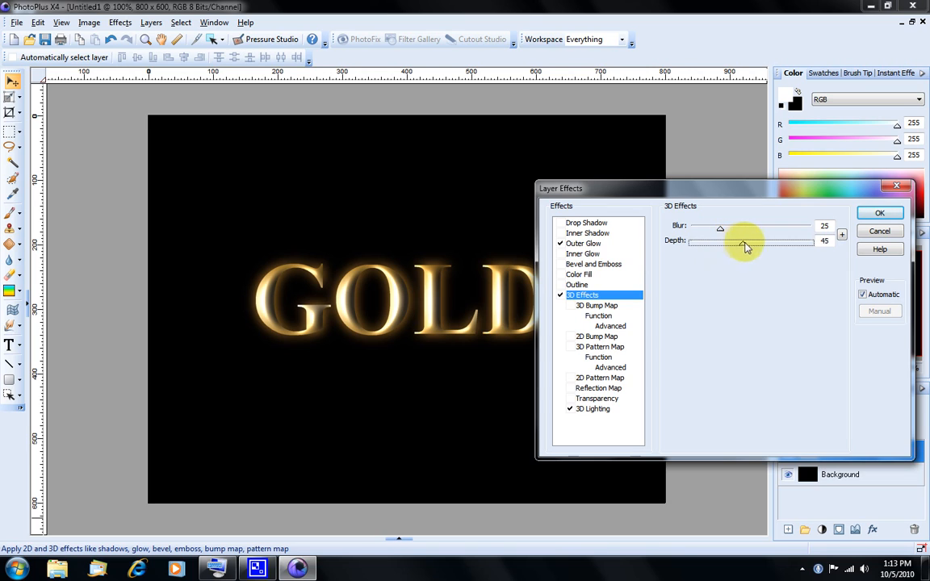
drag(742, 244, 778, 244)
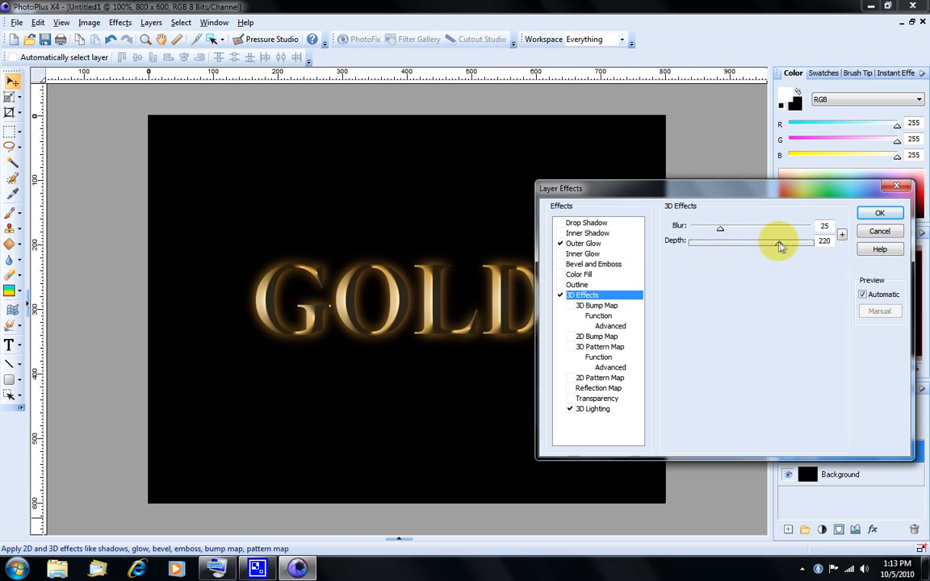
drag(783, 246, 777, 246)
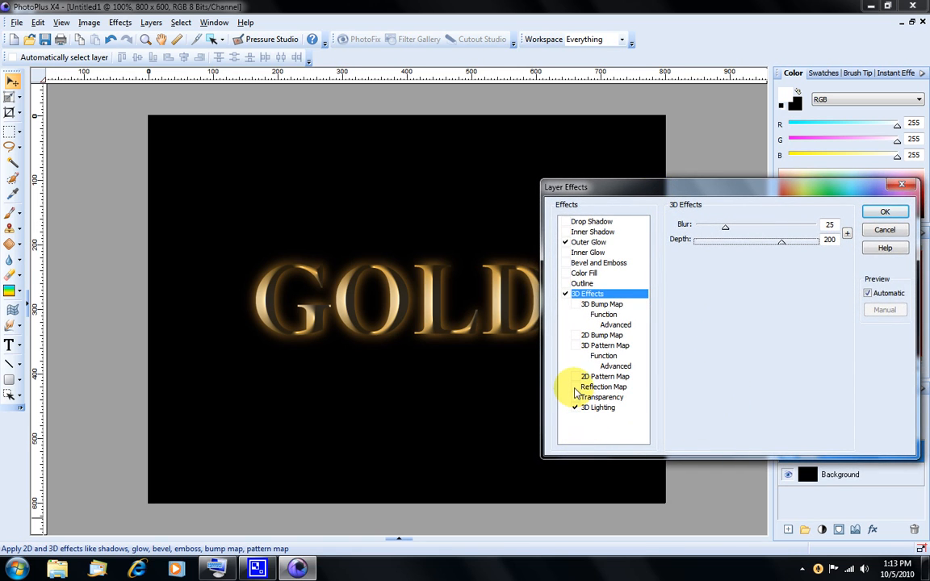
- Enable a reflection map using the first sphere image from Reflections - Indoor
click(603, 387)
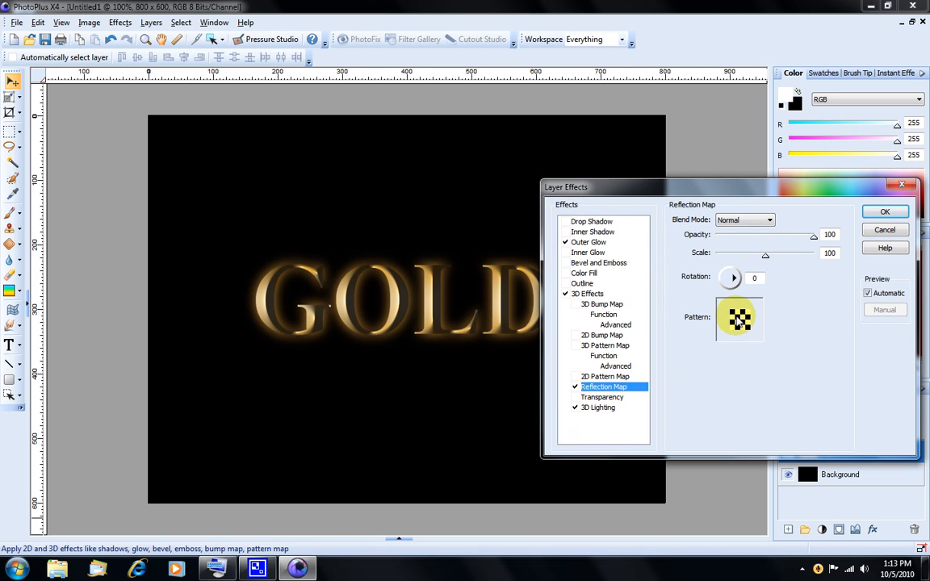
click(739, 319)
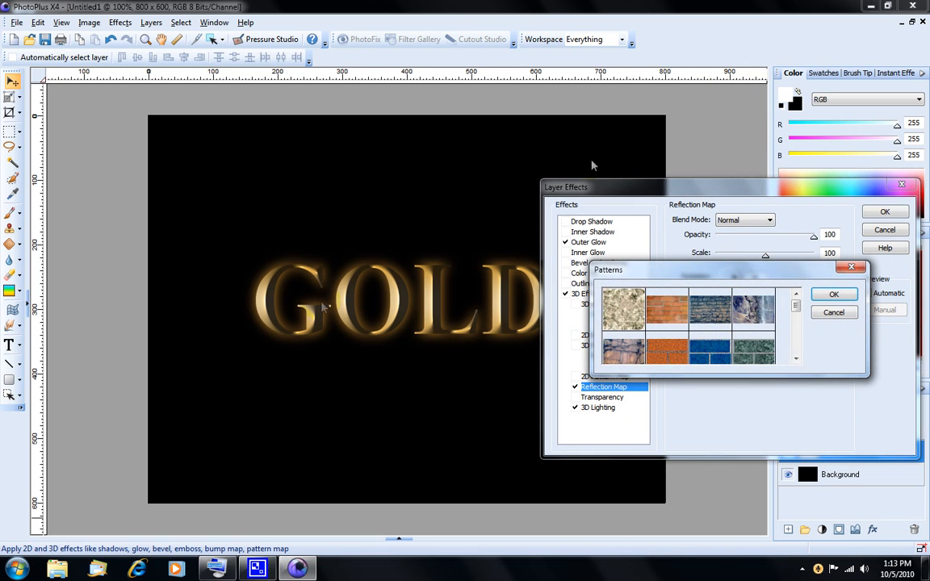
right_click(663, 349)
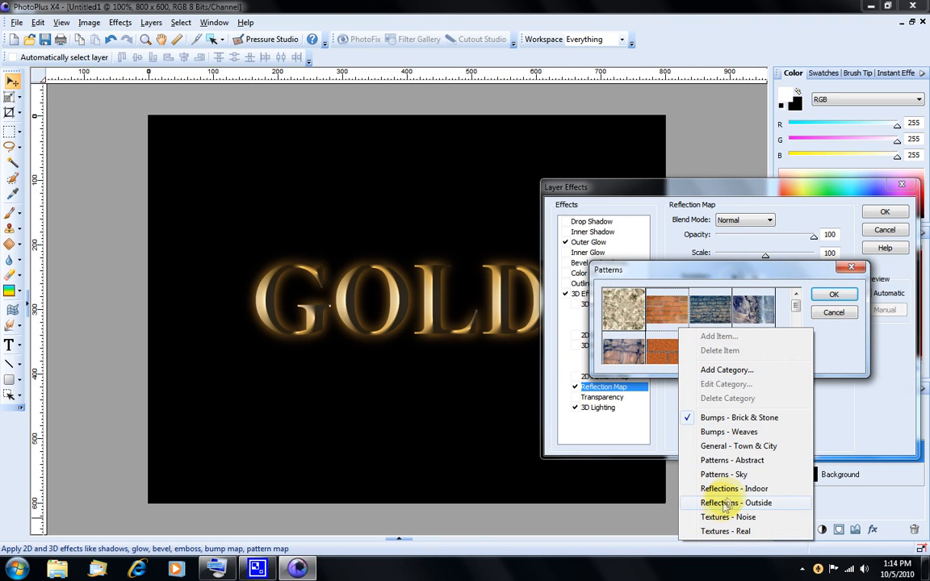
mouse_move(736, 488)
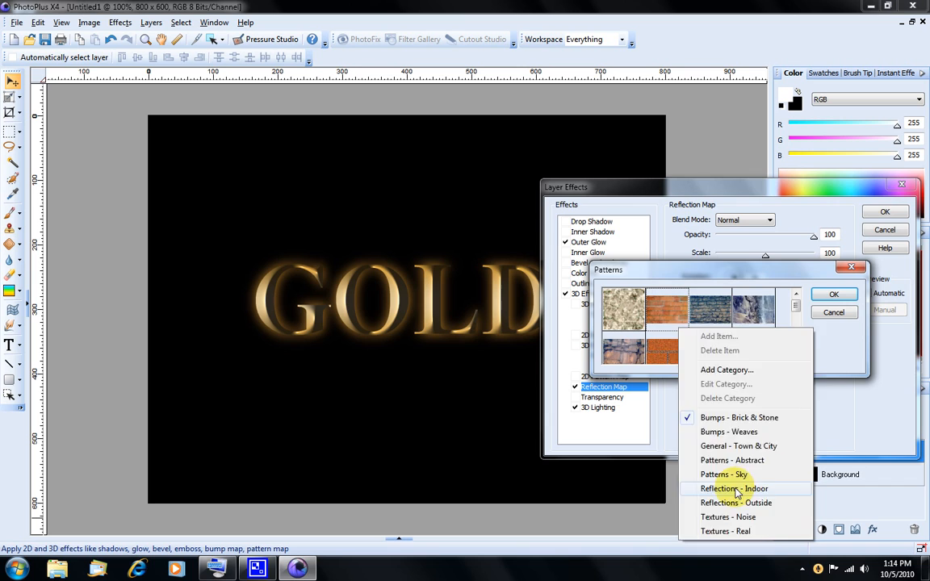
click(732, 488)
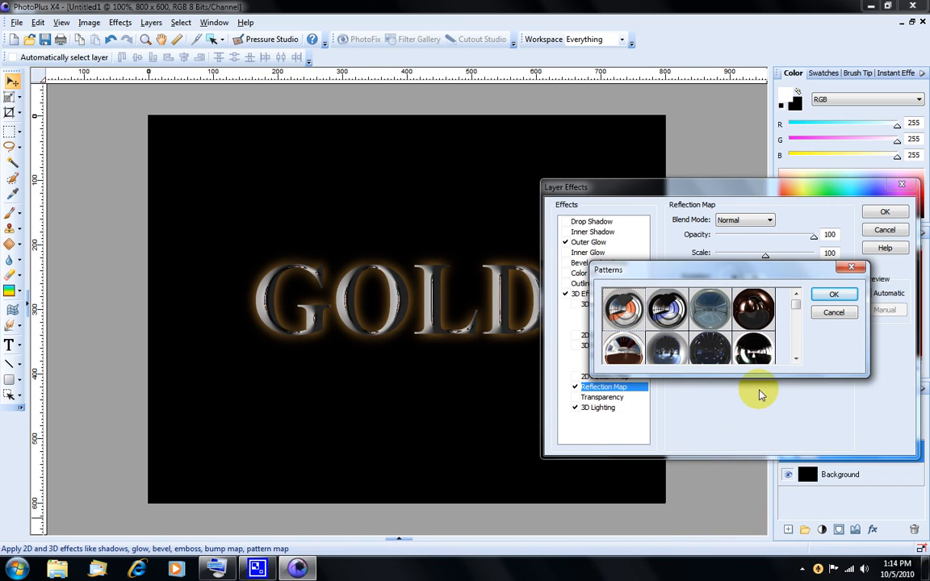
click(833, 295)
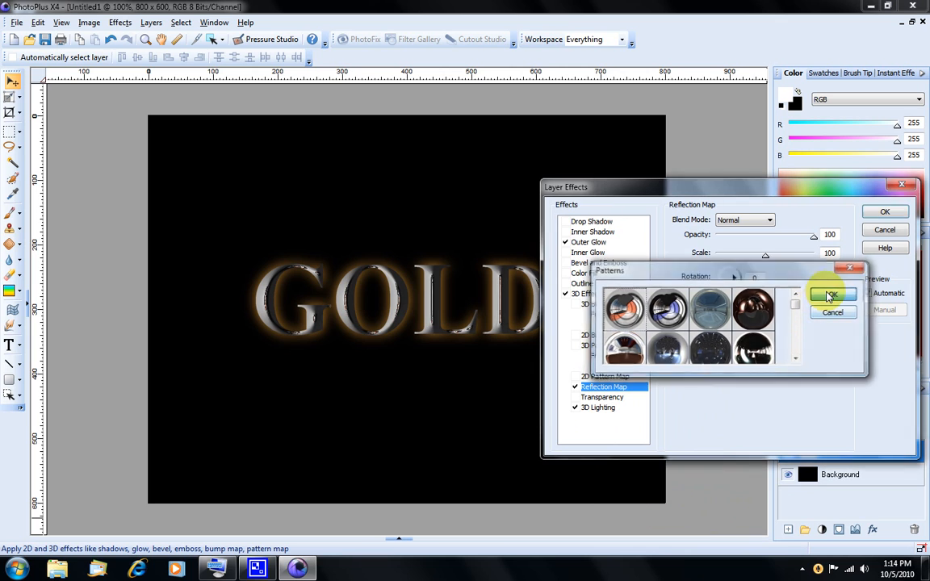
click(832, 295)
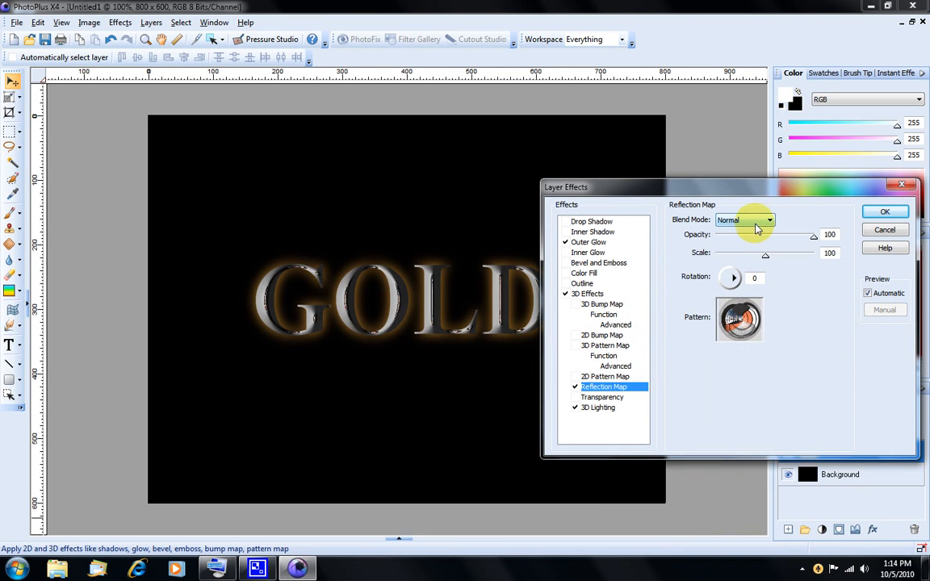
- Set the reflection map to Burn blend, opacity 71, scale 4 and rotation 202
click(767, 220)
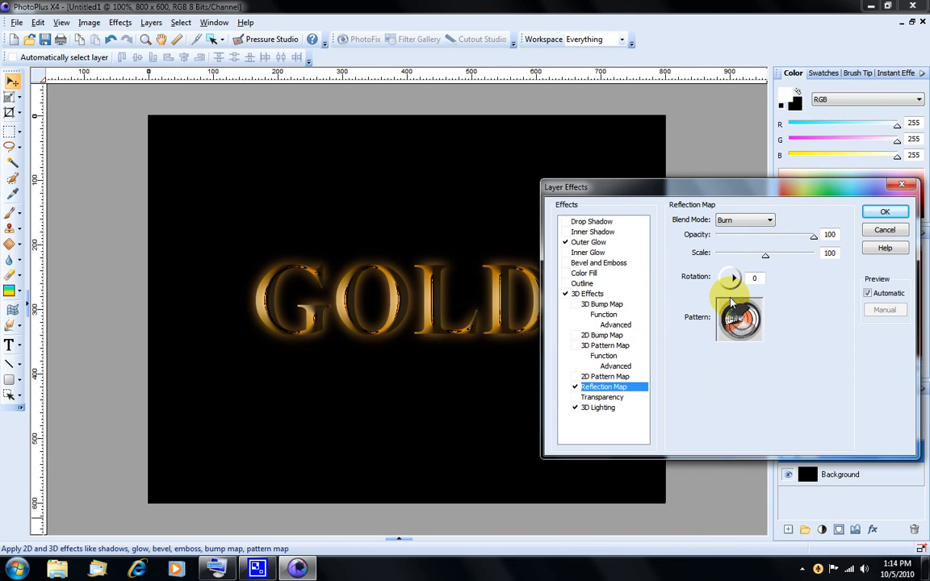
mouse_move(726, 270)
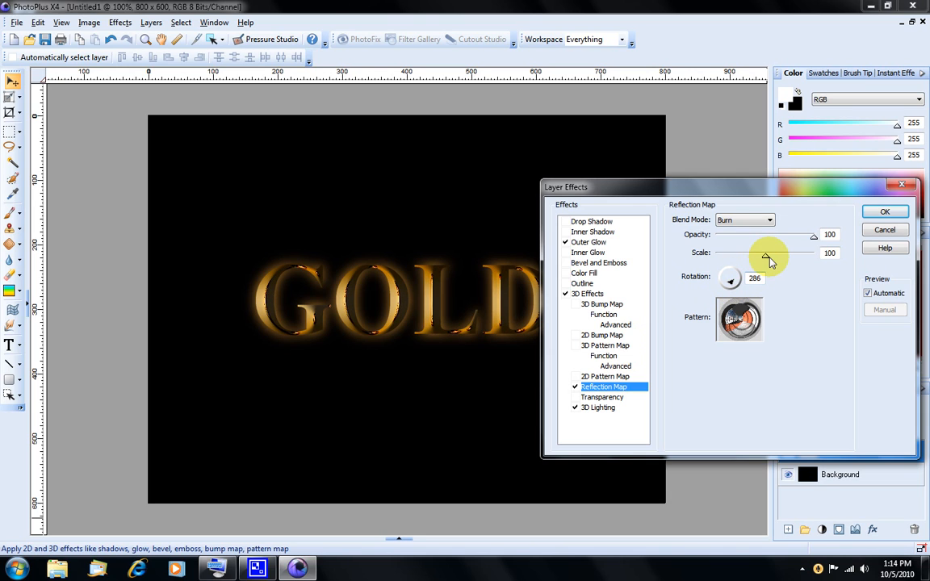
drag(769, 258, 746, 256)
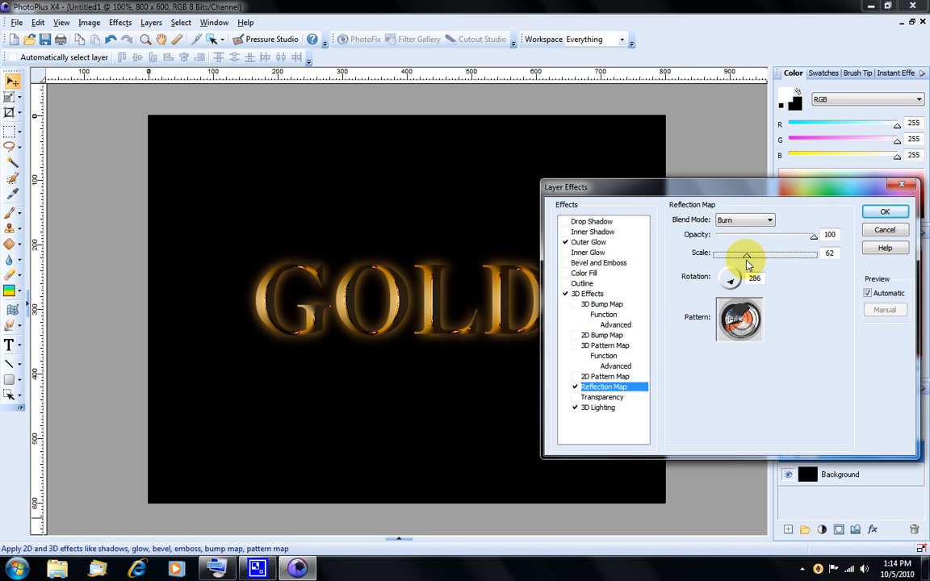
drag(746, 254, 720, 254)
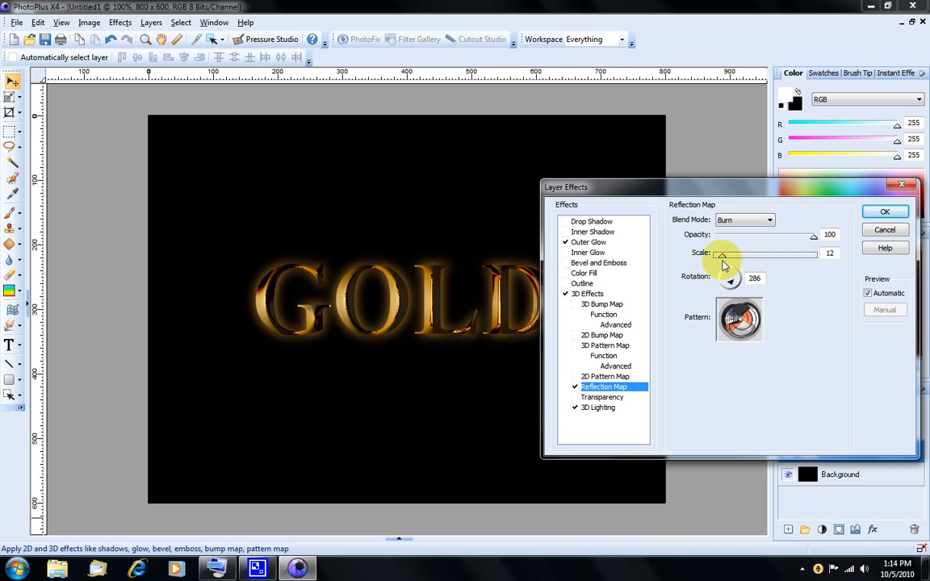
drag(721, 254, 717, 254)
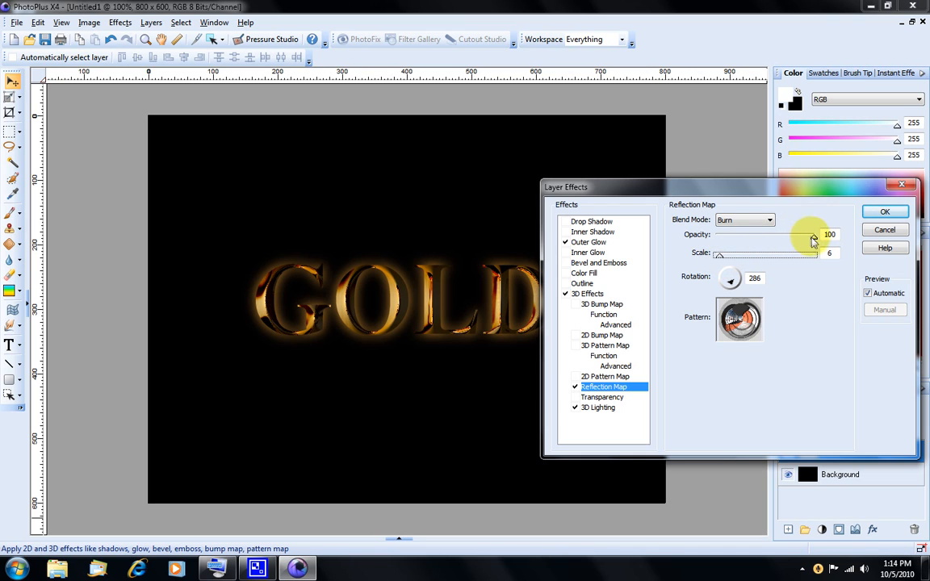
drag(813, 242, 785, 241)
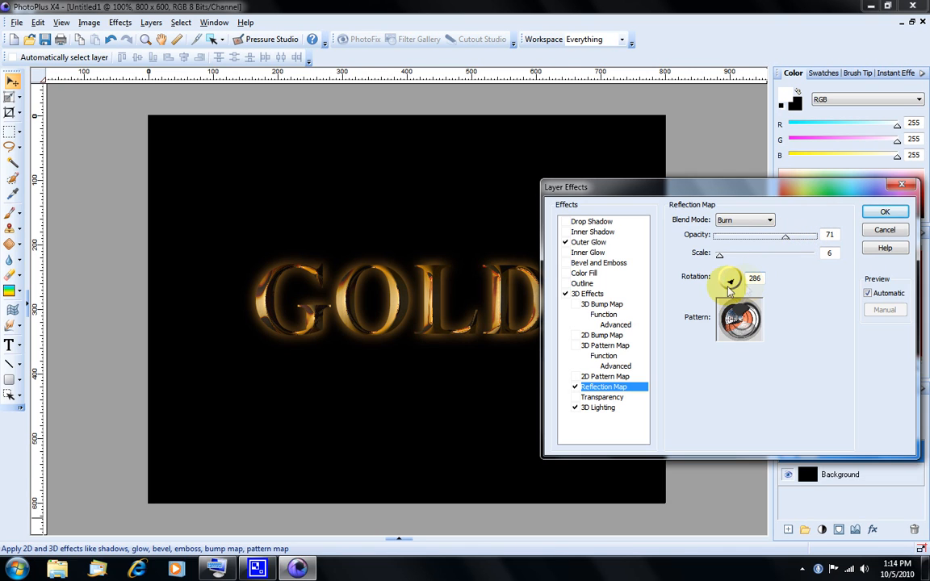
drag(730, 279, 724, 281)
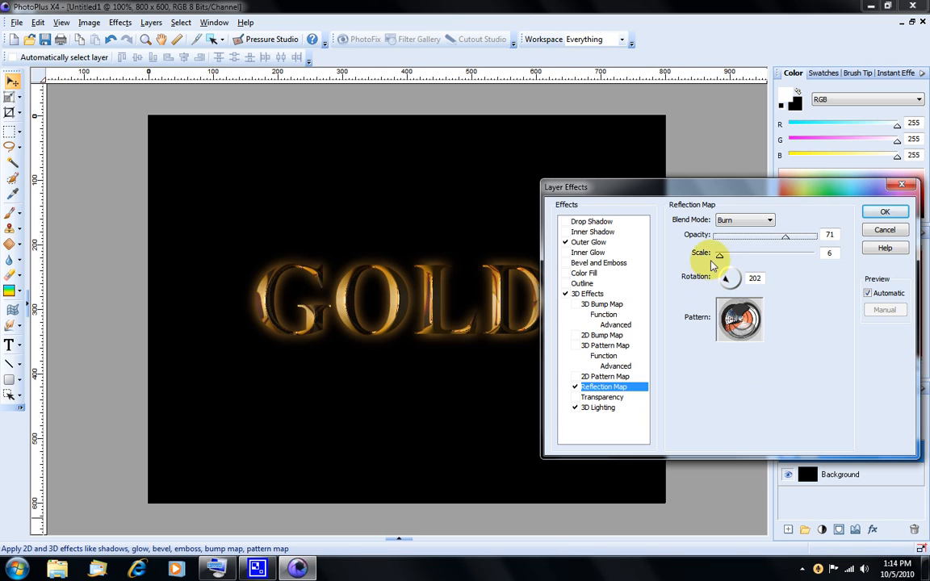
drag(719, 255, 722, 255)
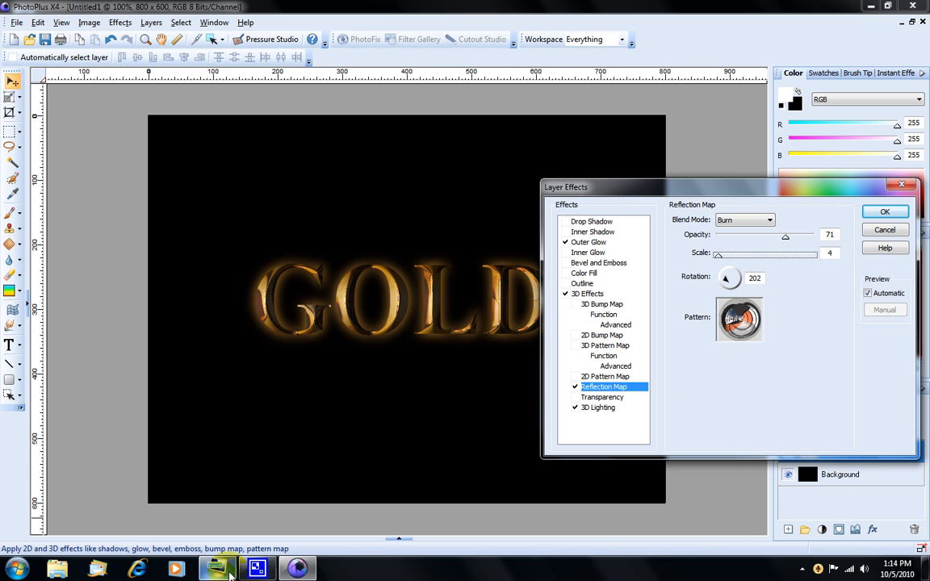
click(217, 567)
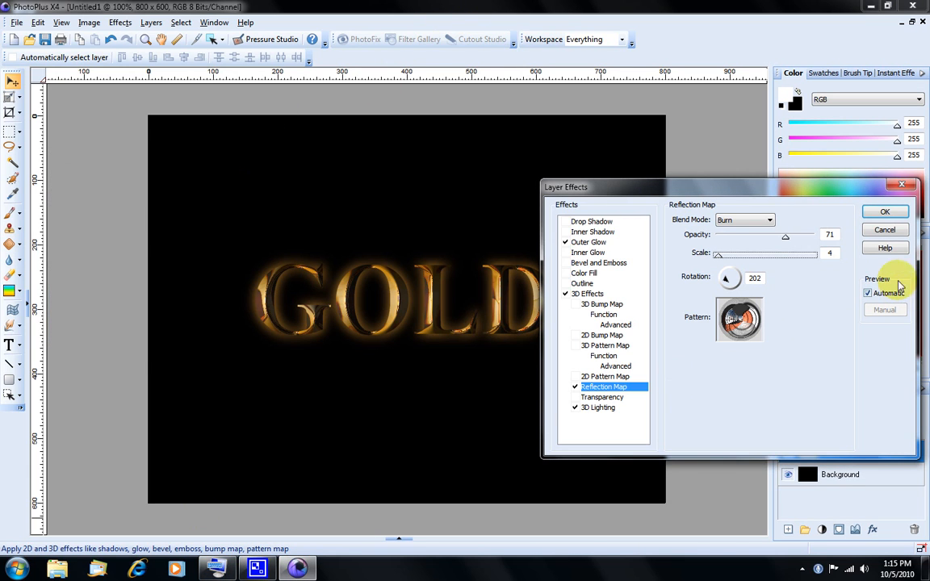
mouse_move(720, 238)
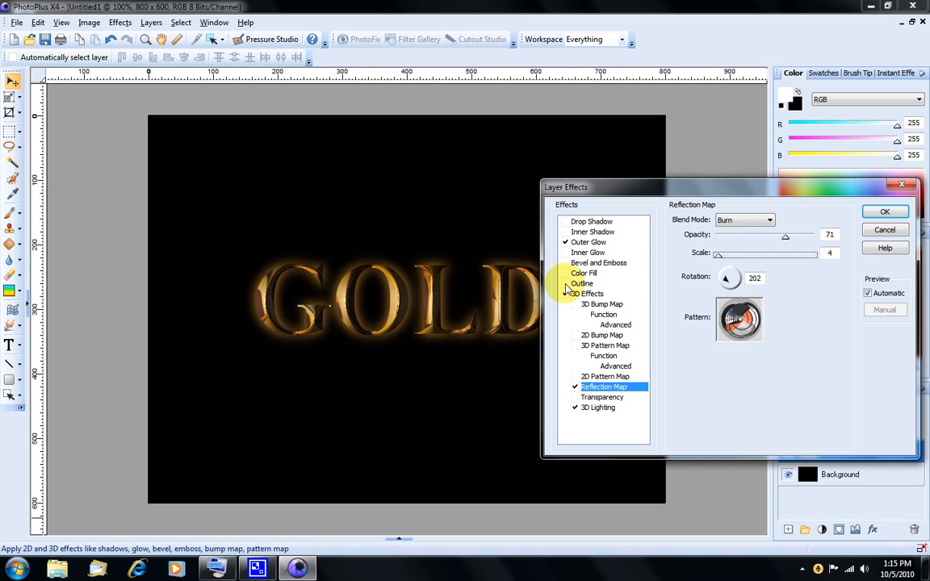
- Turn on the GOLD outline with a Linear gradient fill
click(582, 283)
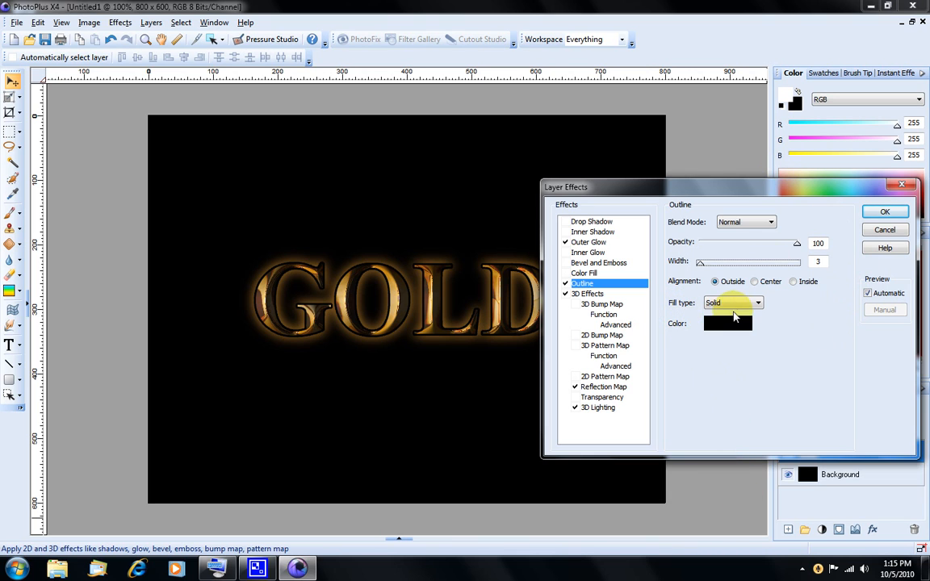
click(756, 303)
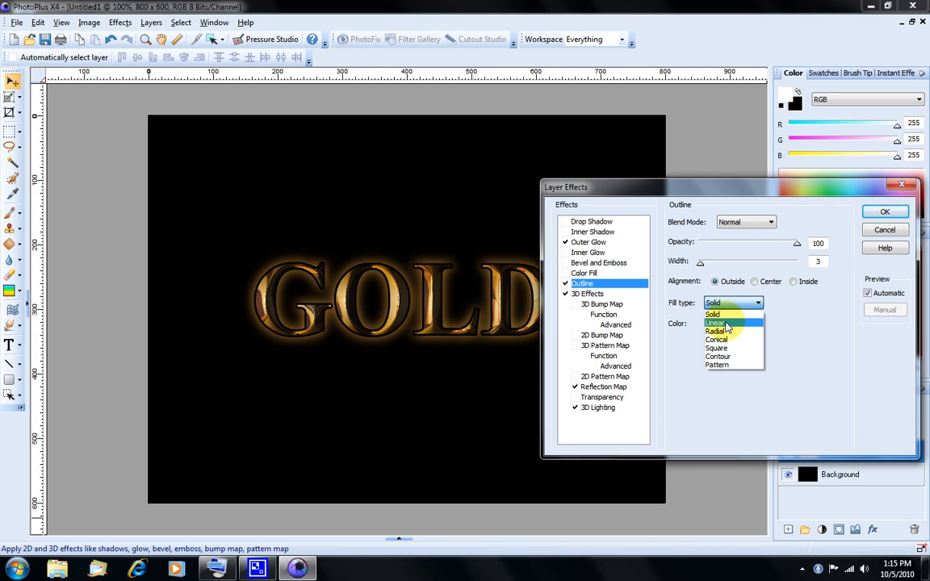
click(714, 324)
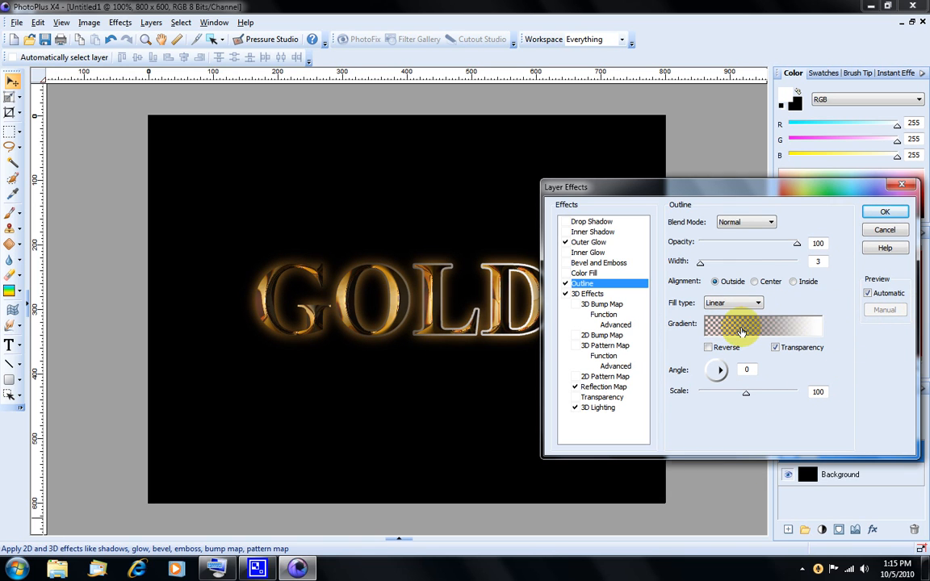
click(763, 326)
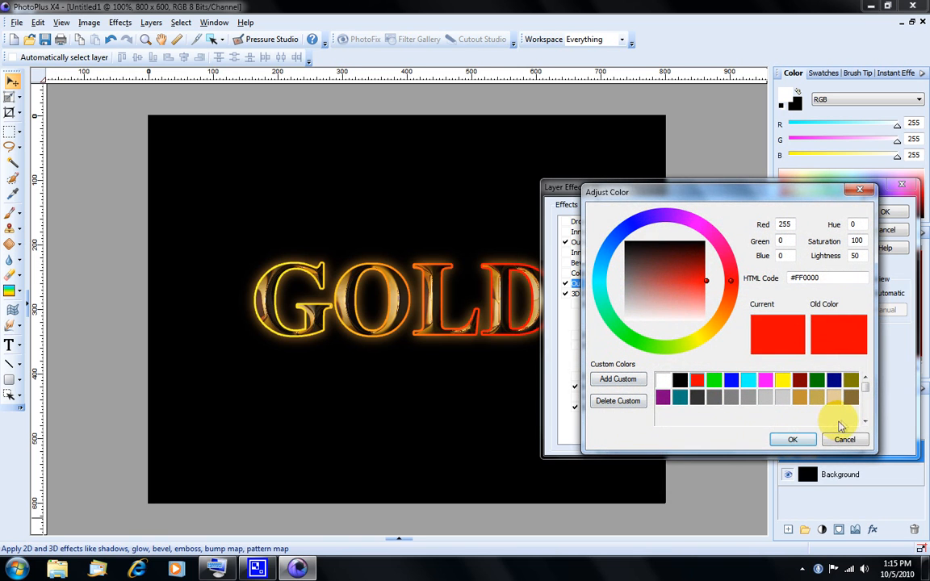
mouse_move(833, 401)
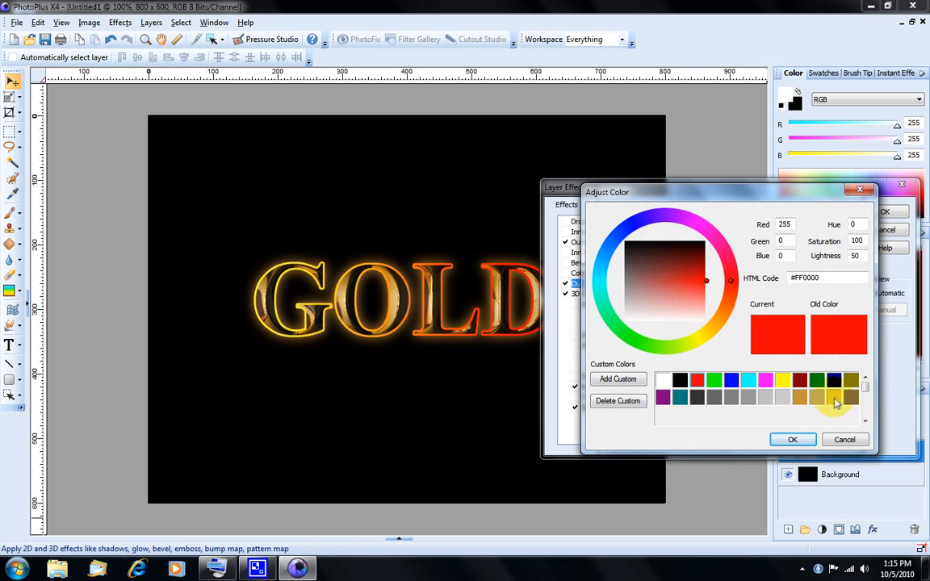
- Build the outline gradient from alternating light and dark gold stops and accept it
click(840, 400)
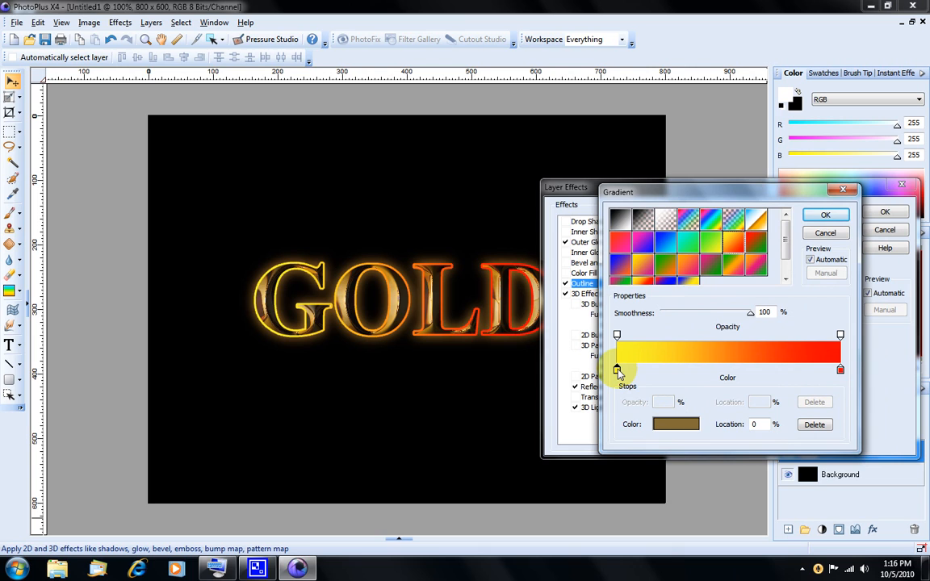
drag(617, 370, 657, 369)
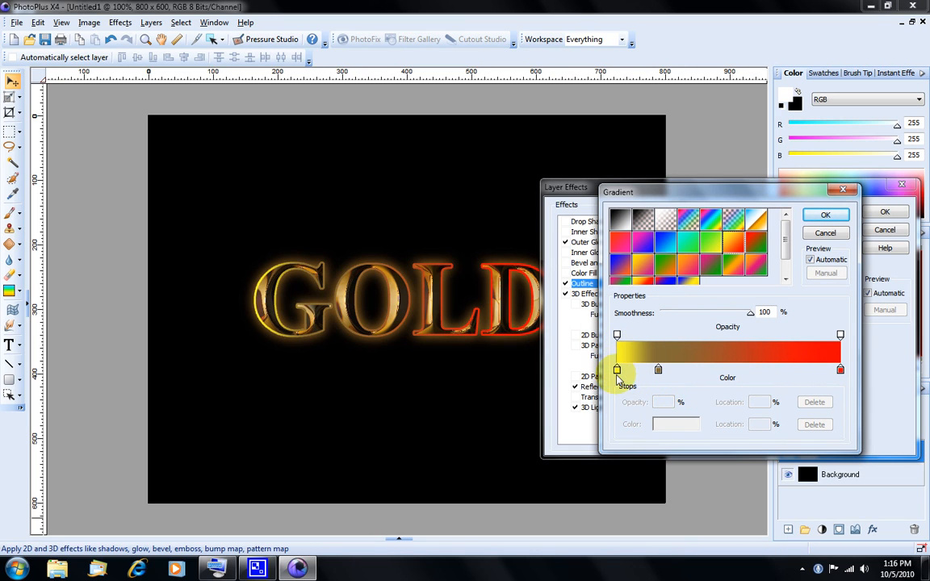
click(616, 369)
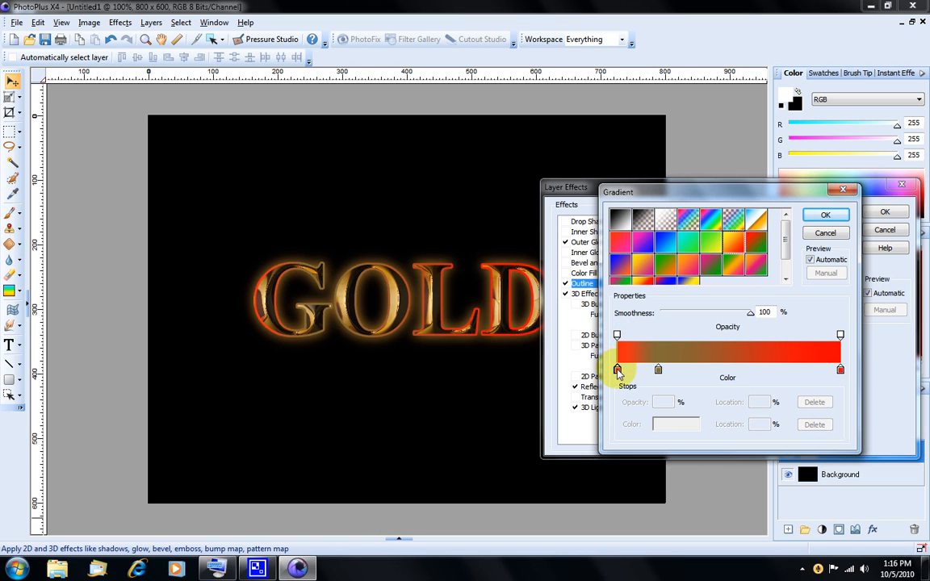
click(615, 369)
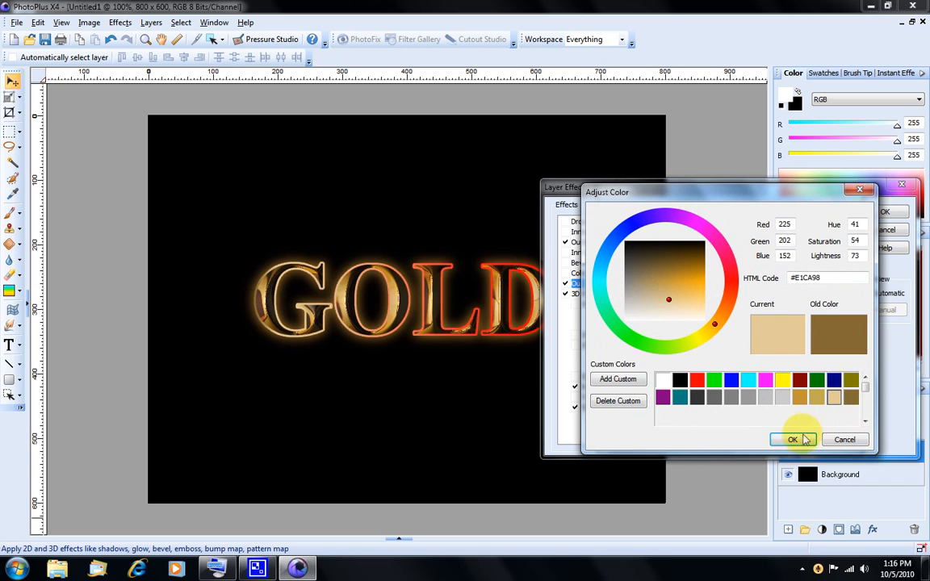
click(792, 439)
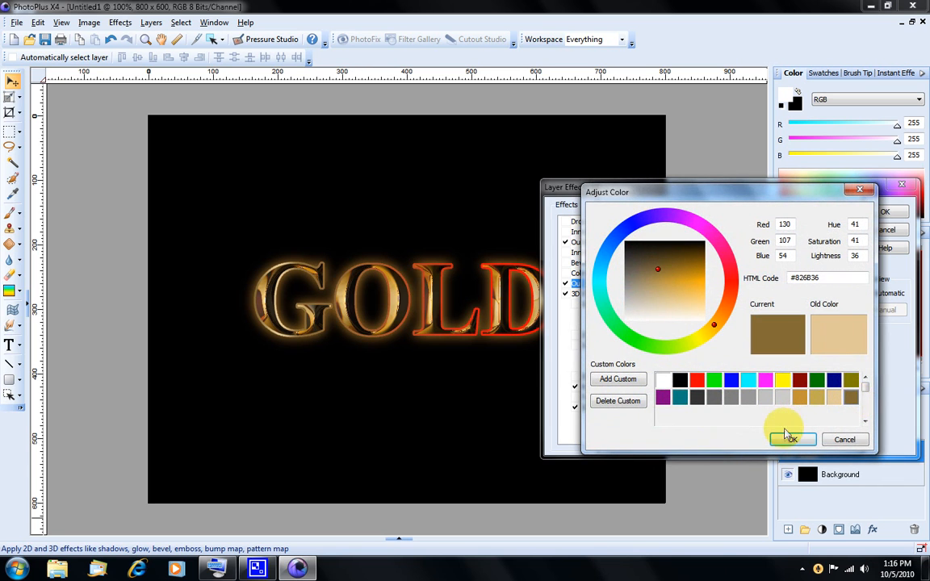
click(792, 440)
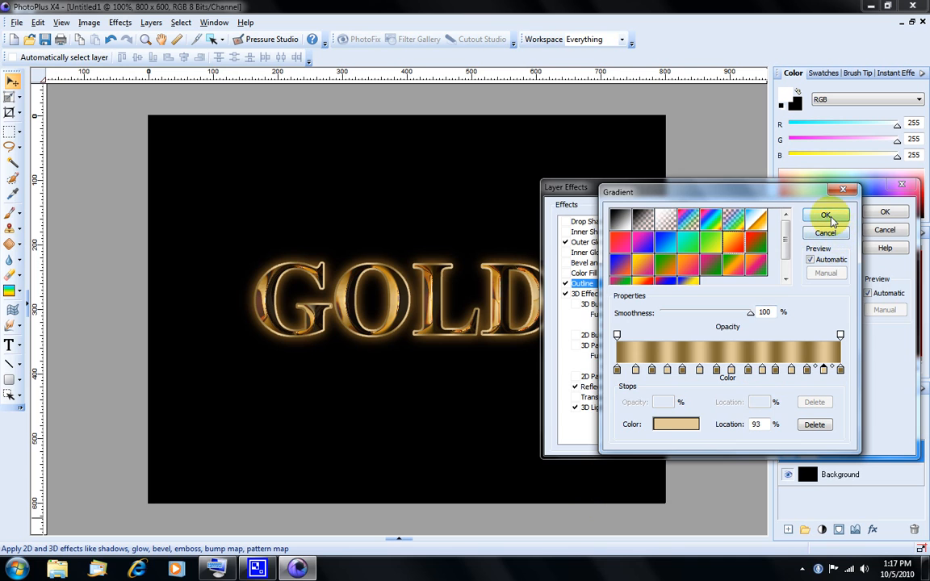
click(825, 214)
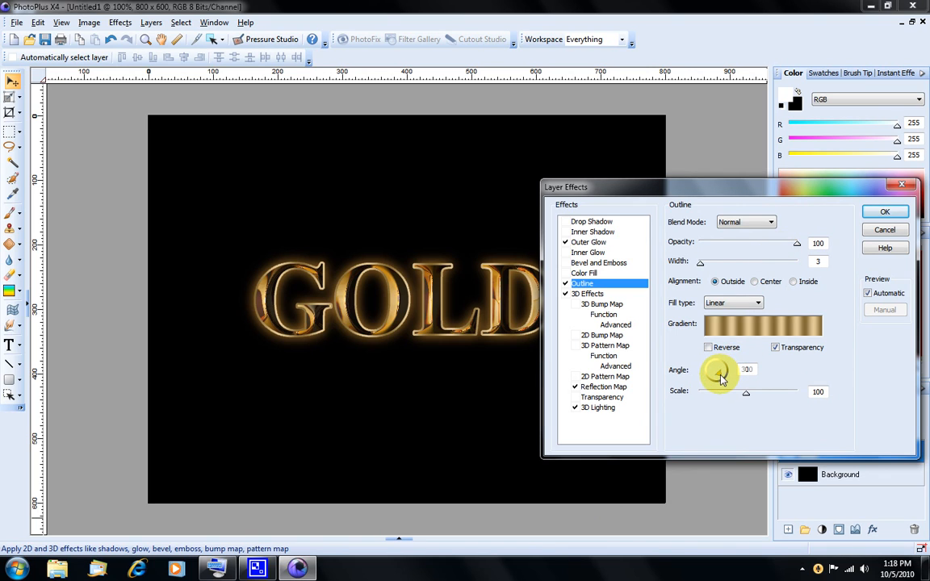
- Set the outline gradient to angle 215 and scale 144, then apply the layer effects
drag(719, 372, 714, 376)
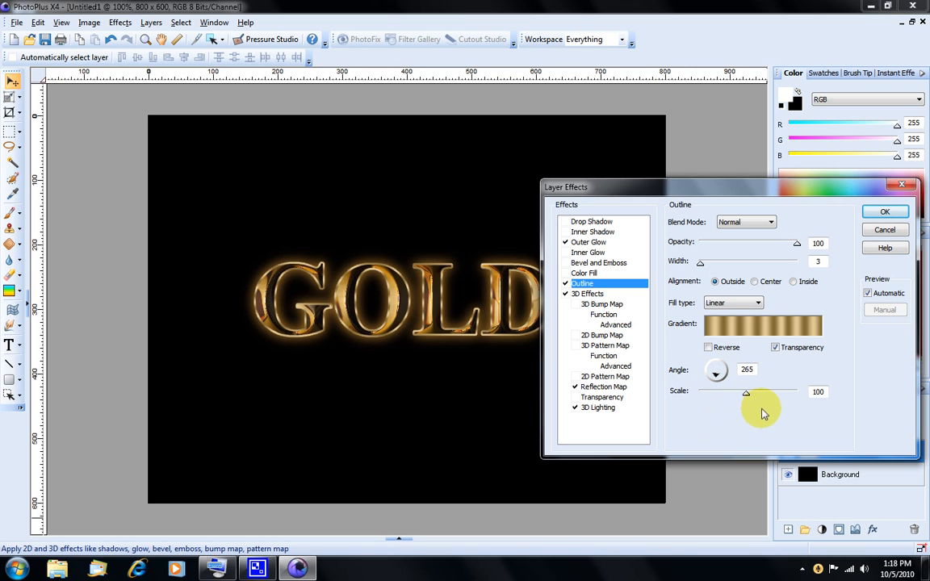
drag(746, 393, 731, 395)
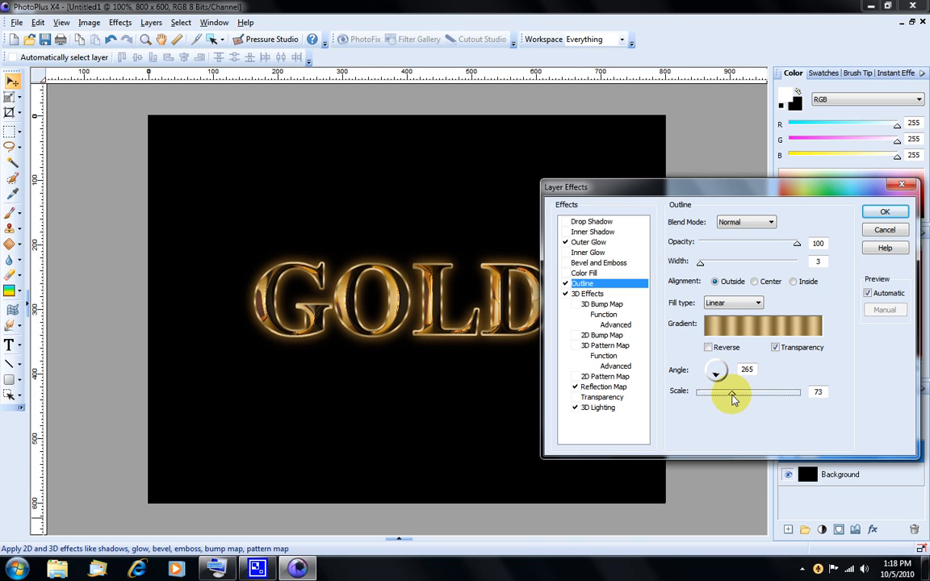
drag(731, 392, 763, 392)
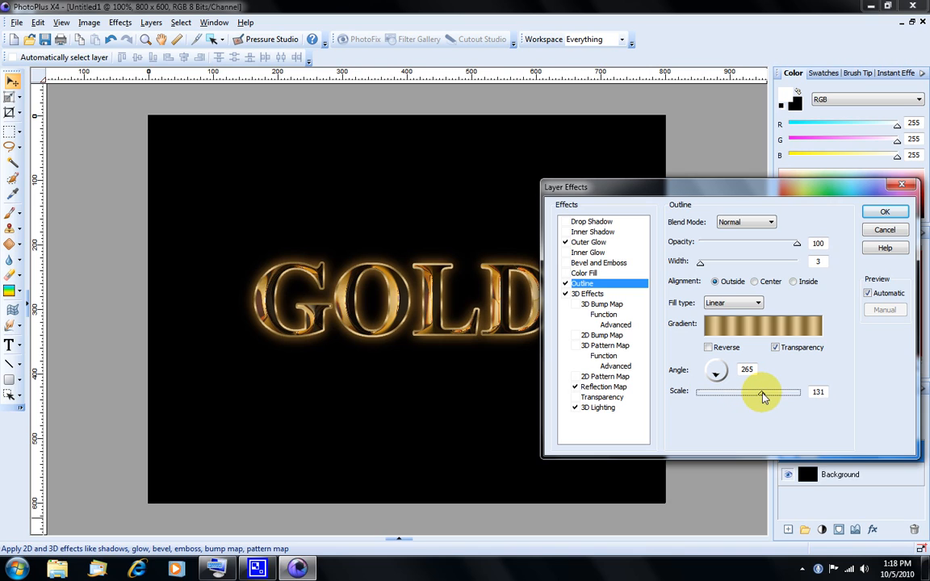
drag(762, 396, 771, 395)
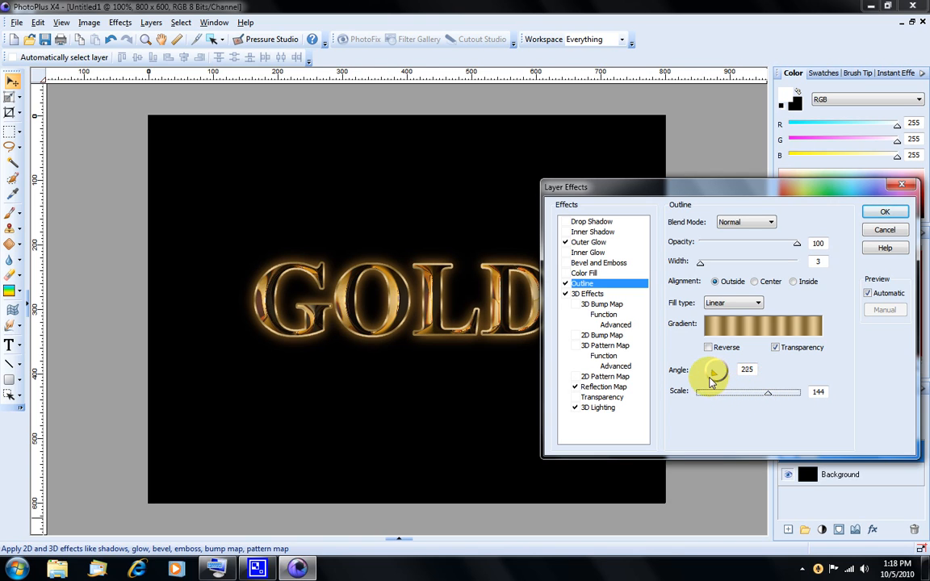
drag(713, 371, 708, 375)
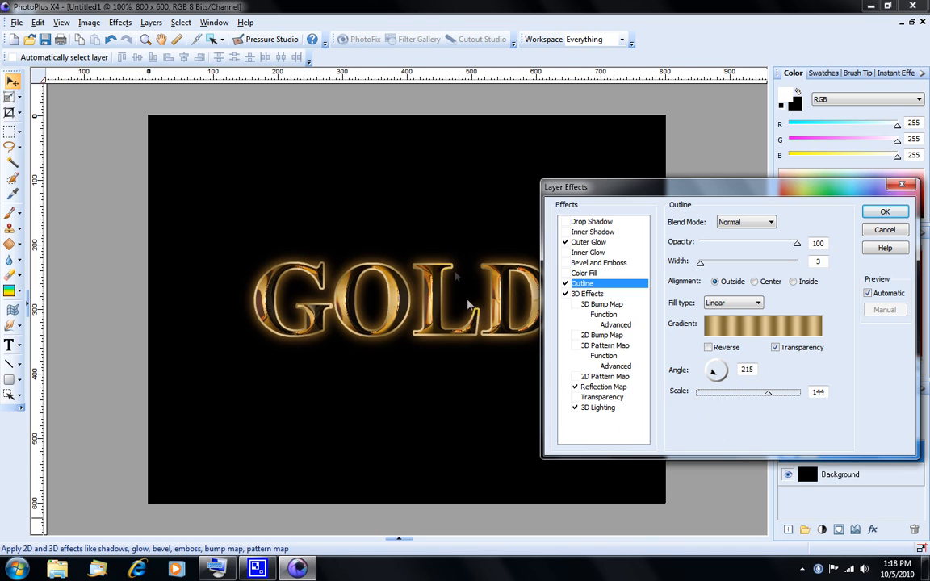
mouse_move(859, 332)
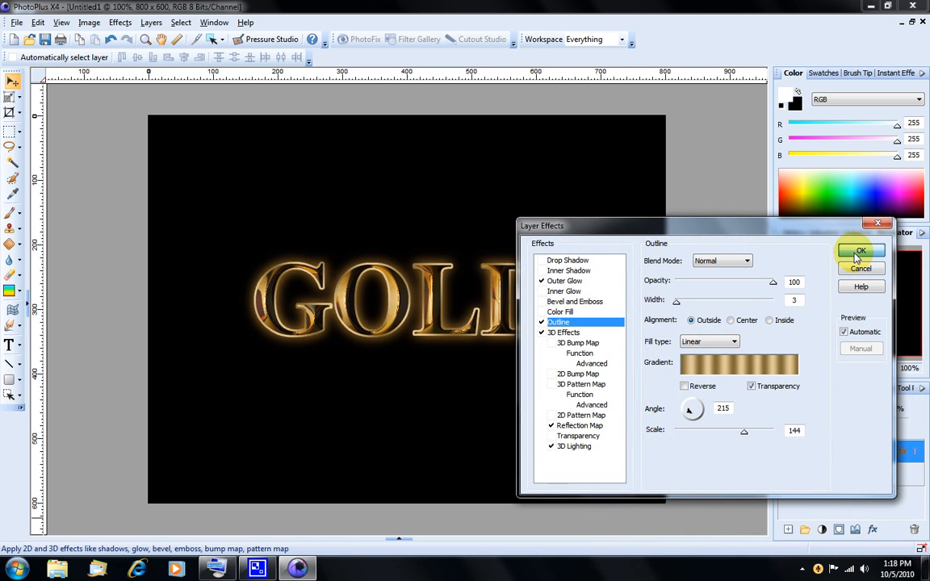
click(861, 249)
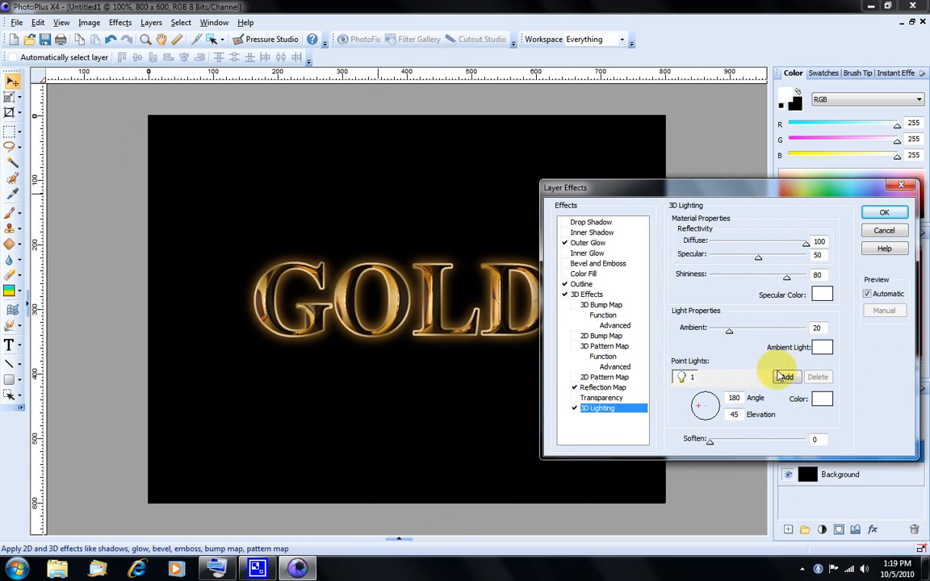
mouse_move(799, 333)
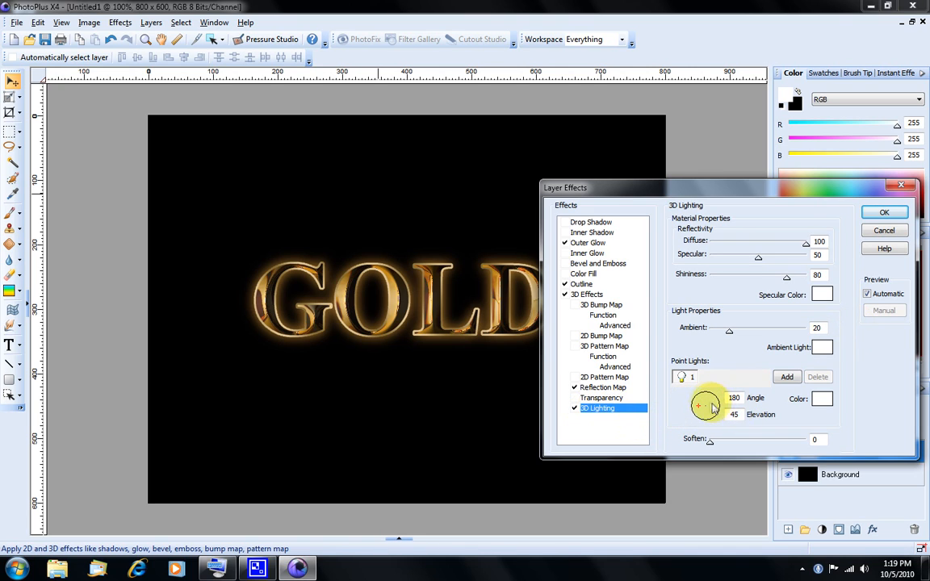
- Aim point light 1 at angle 84, elevation 50 and add point light 2
drag(712, 408, 706, 404)
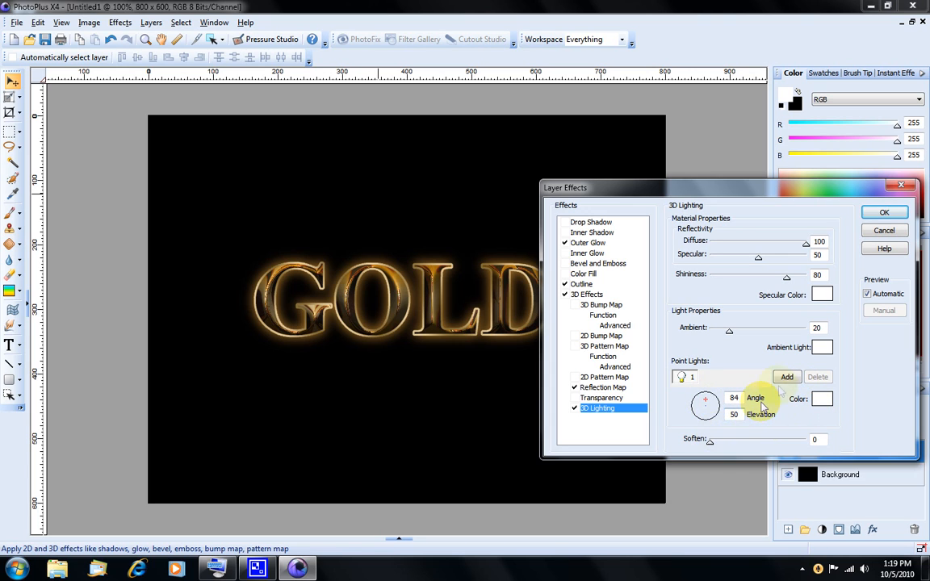
click(786, 377)
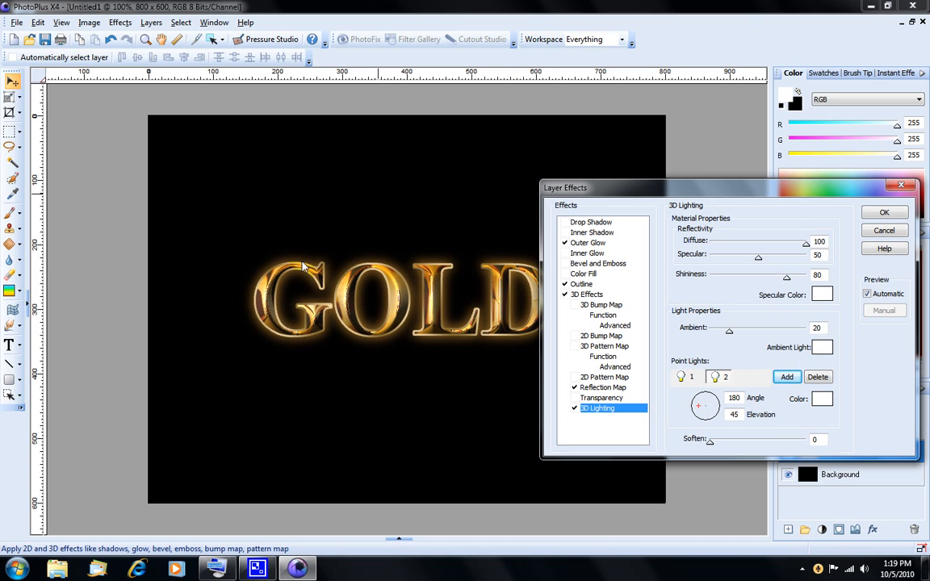
- Drag point light 2's direction dial to angle 216 and elevation 36
click(705, 404)
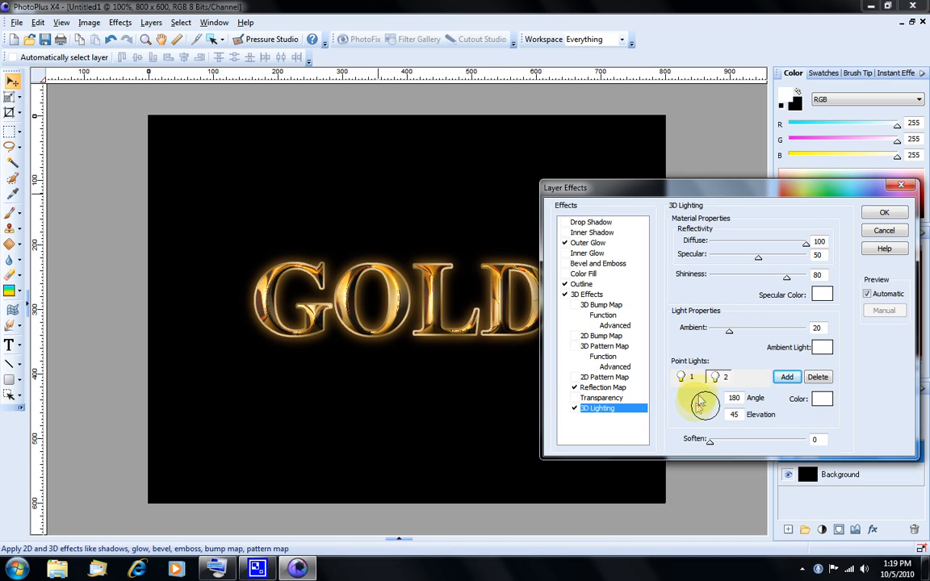
drag(705, 401, 698, 411)
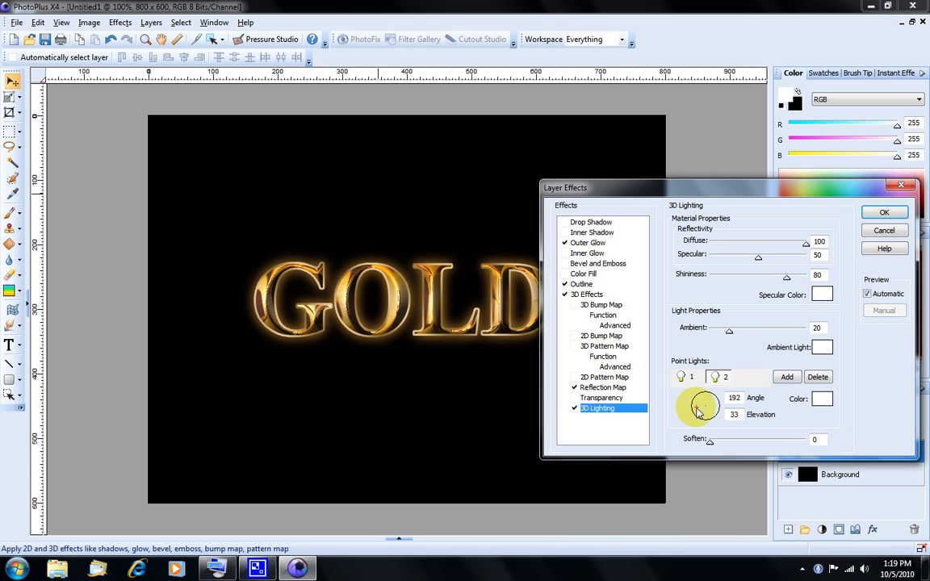
drag(696, 401, 702, 411)
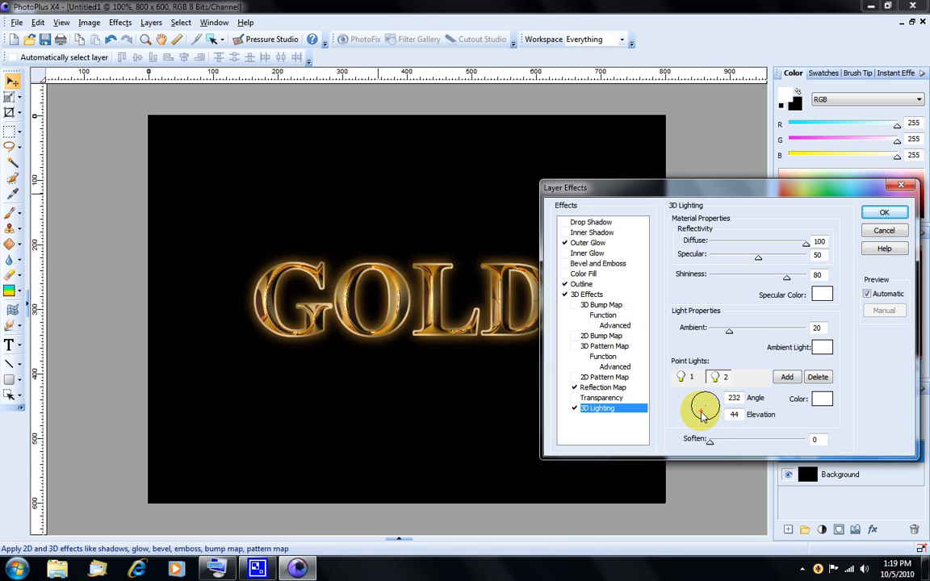
drag(703, 407, 702, 405)
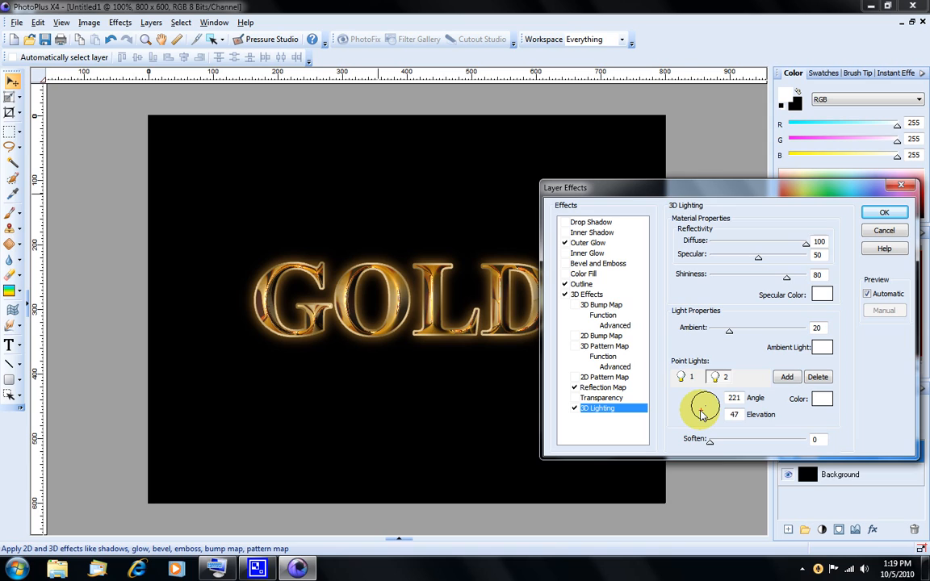
drag(710, 404, 696, 410)
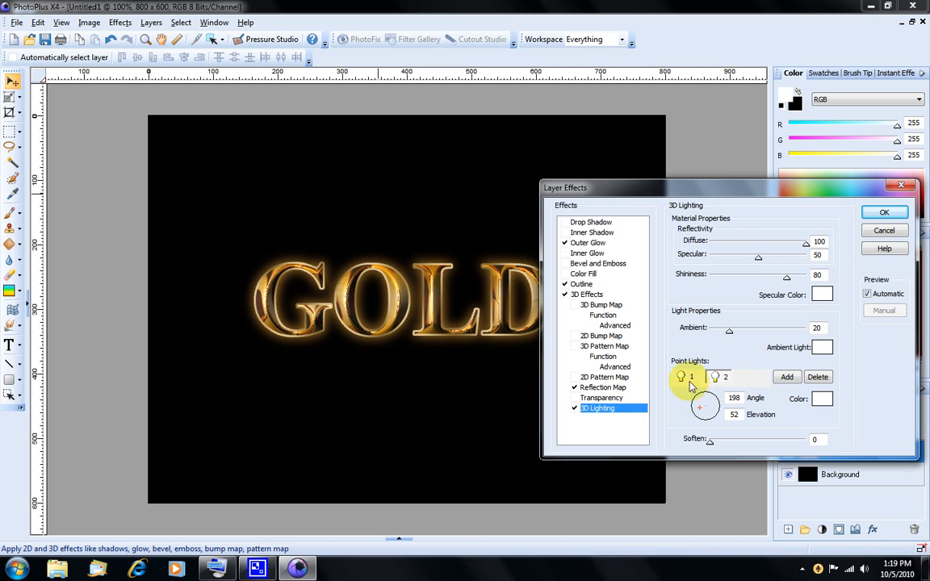
click(715, 377)
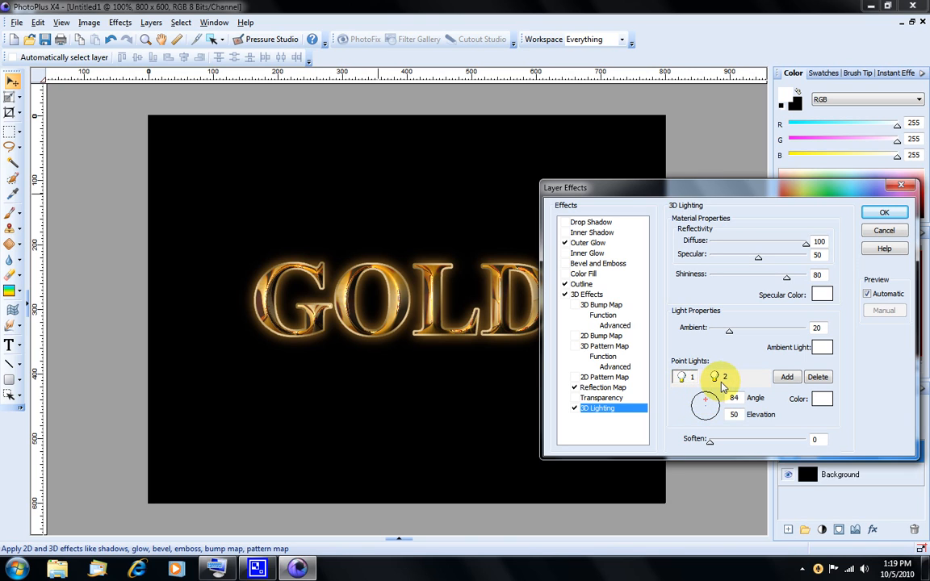
drag(704, 404, 698, 410)
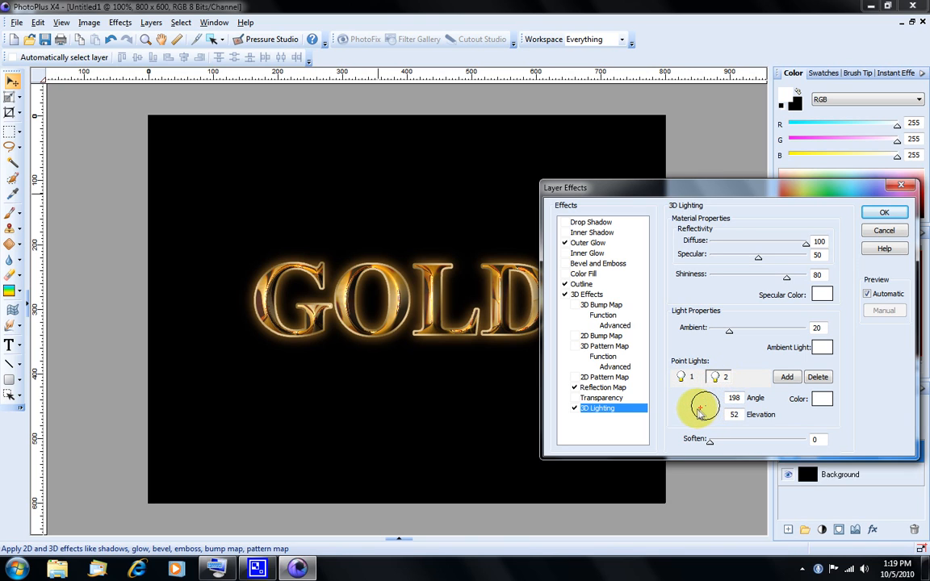
drag(699, 399, 696, 417)
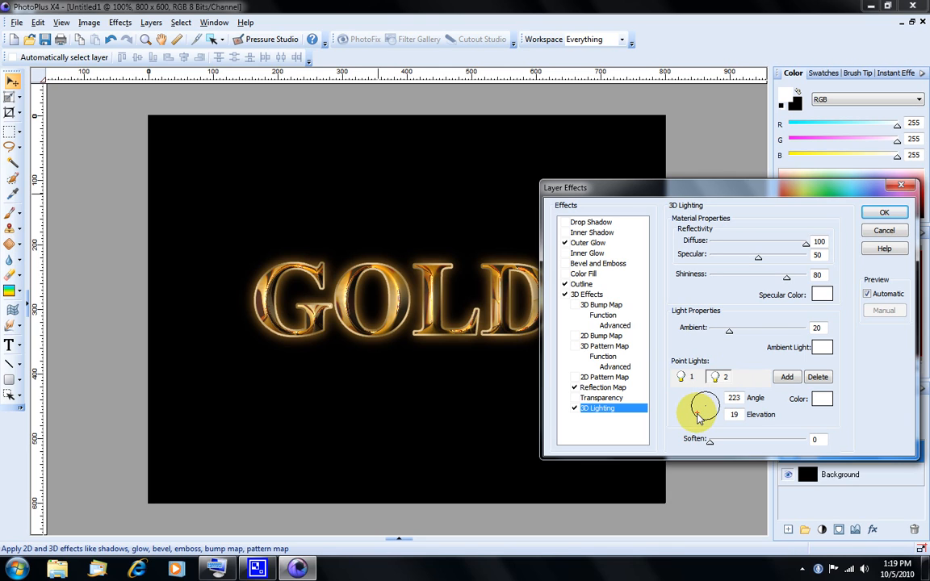
drag(698, 408, 702, 404)
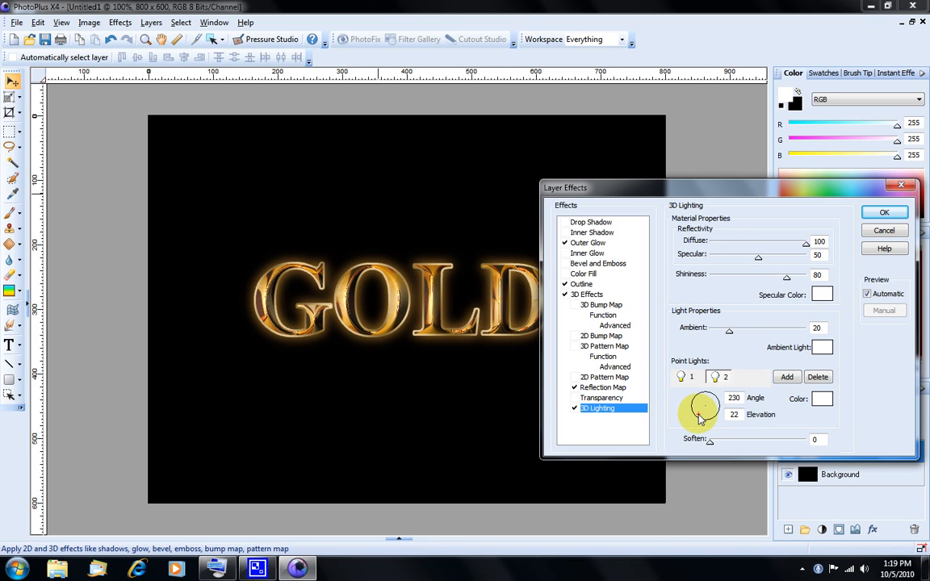
drag(701, 403, 698, 412)
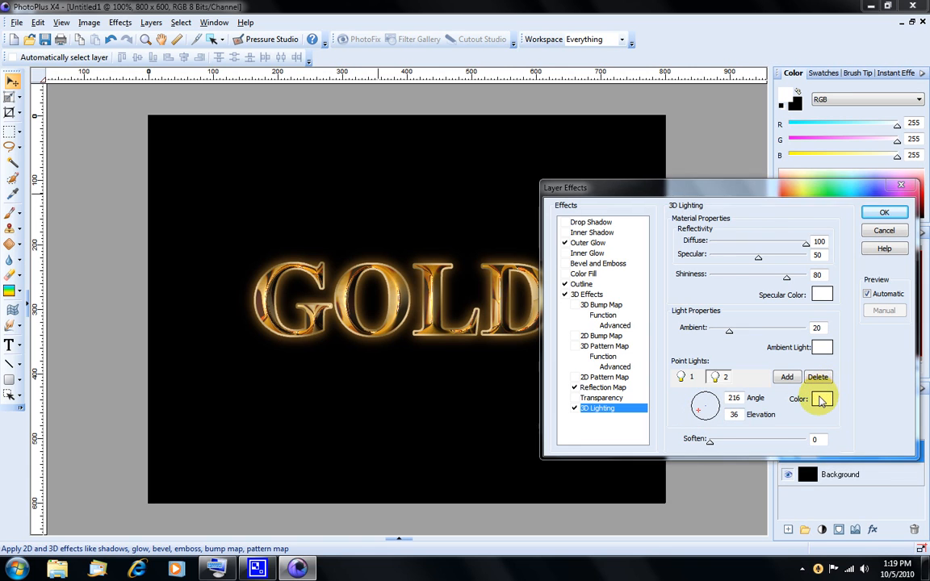
- Colour point light 2 golden orange #EEA808 and apply the layer effects
click(819, 399)
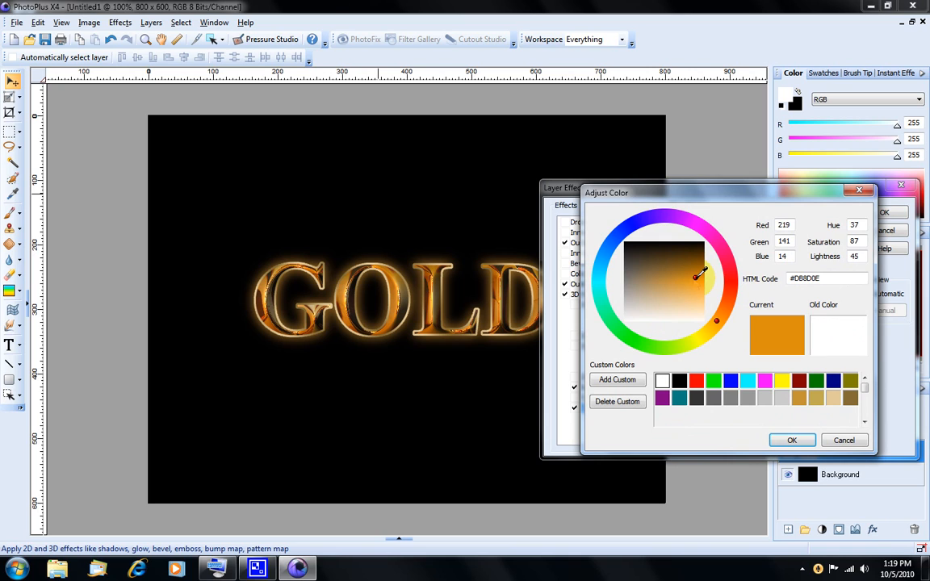
click(681, 279)
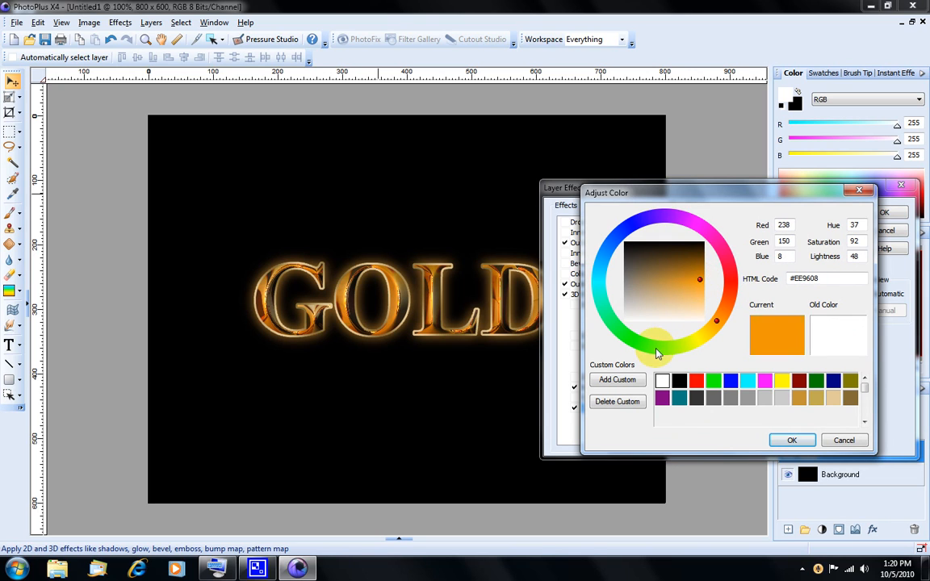
click(601, 258)
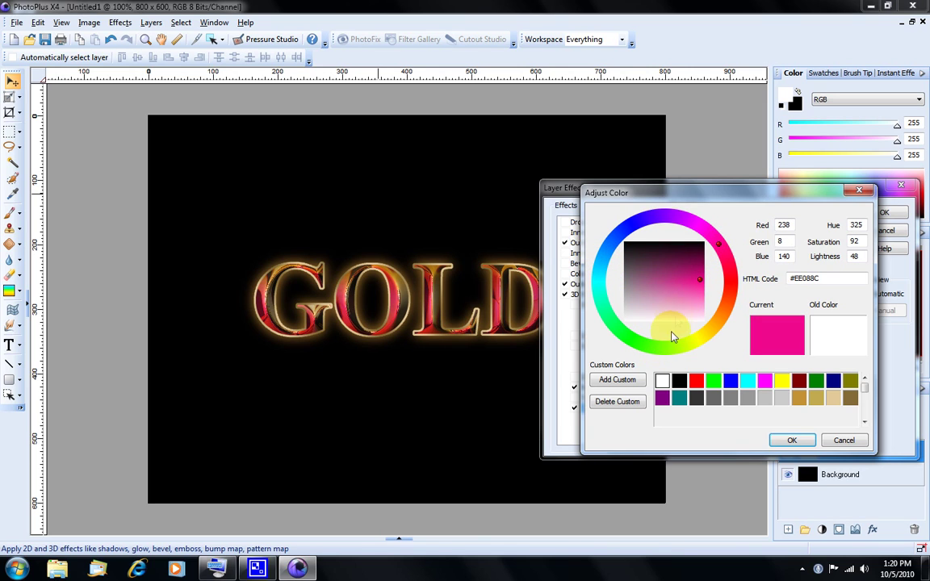
mouse_move(661, 330)
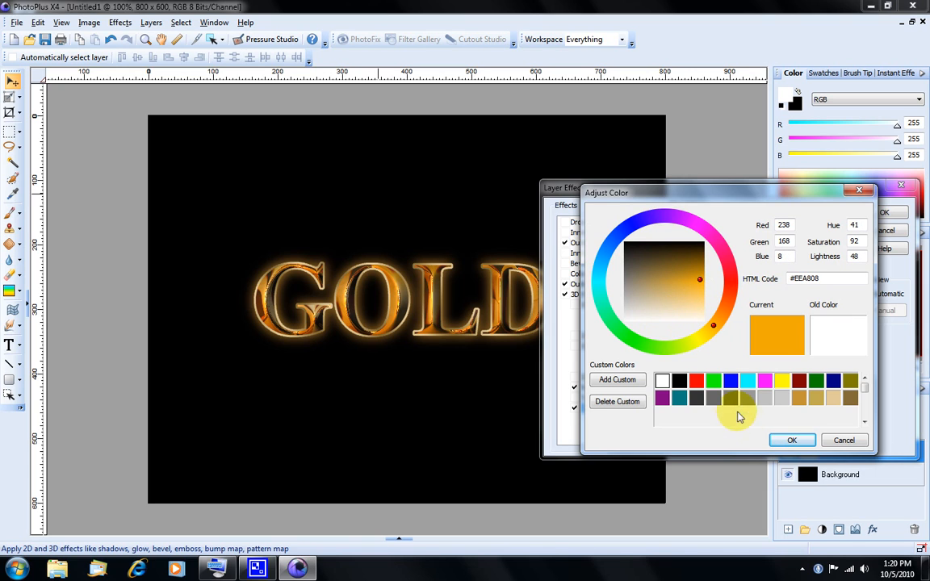
click(791, 439)
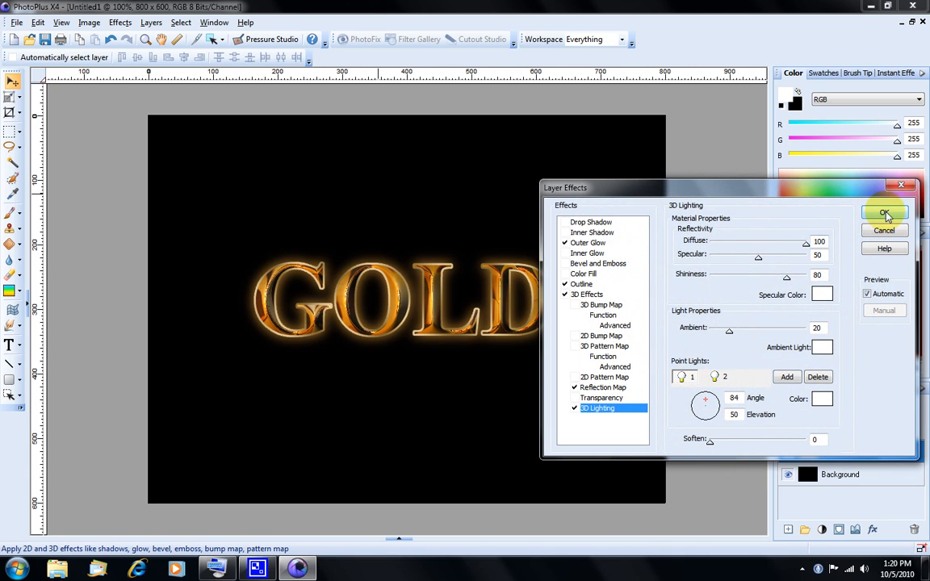
click(884, 213)
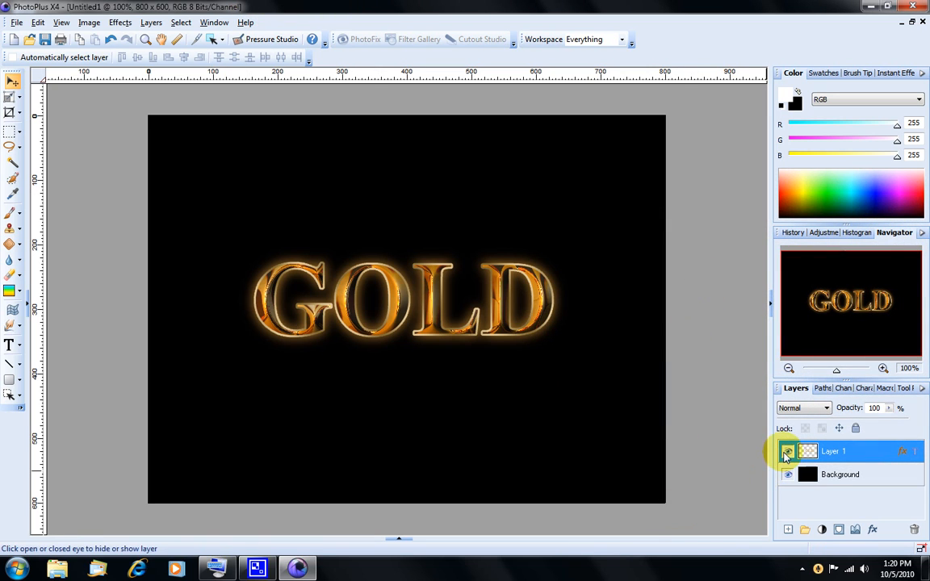
- Duplicate the GOLD text layer to create Layer 1 Copy with its effects
click(786, 451)
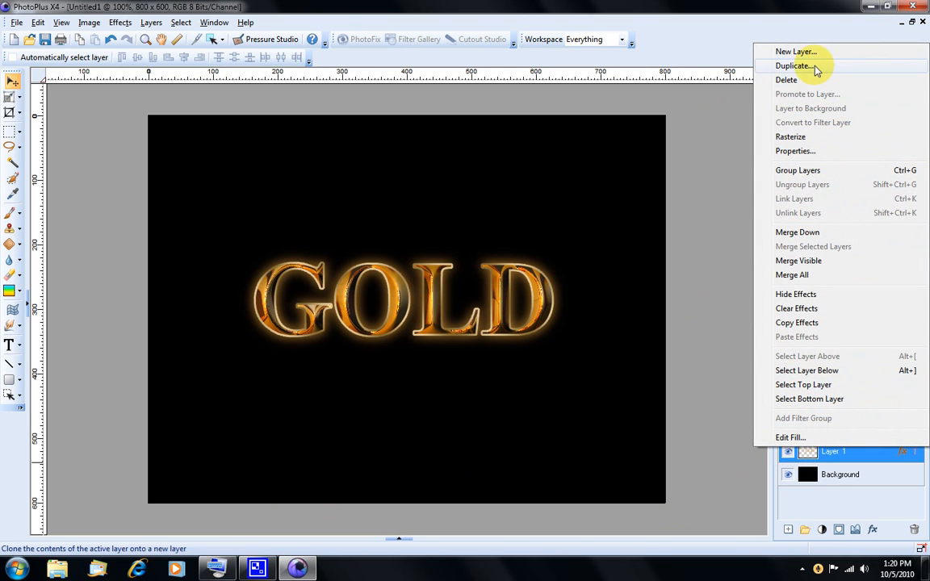
click(797, 66)
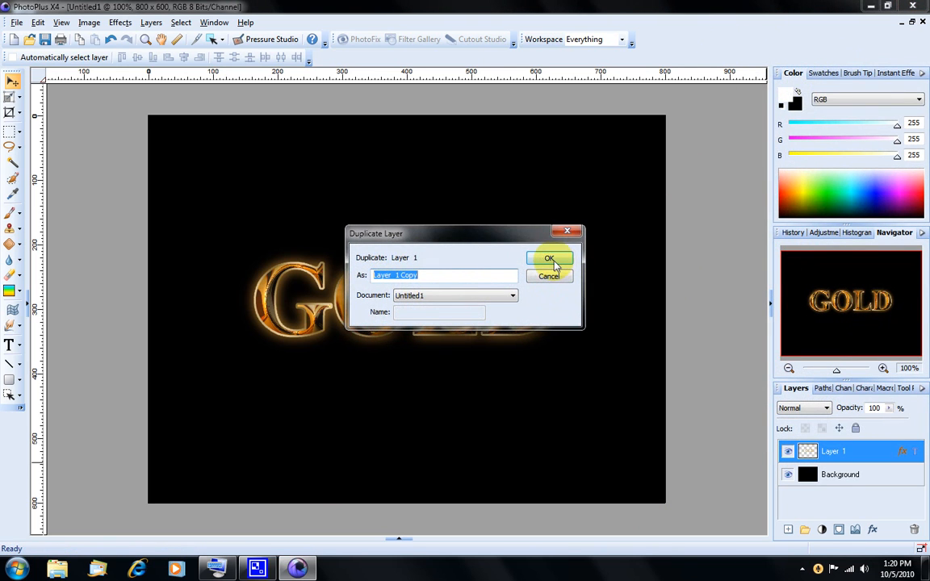
click(550, 258)
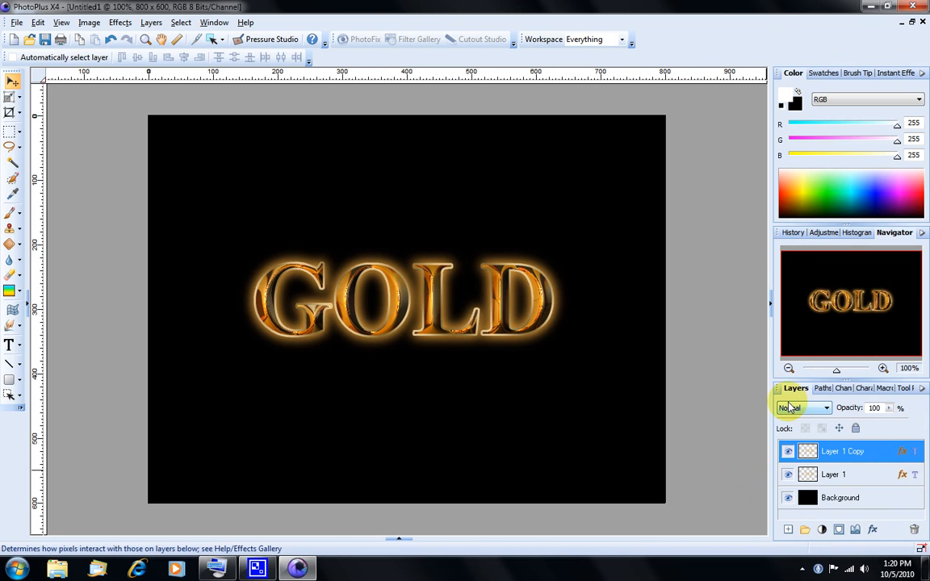
- Try Multiply and Screen on Layer 1 Copy, then settle on Overlay blending
click(825, 407)
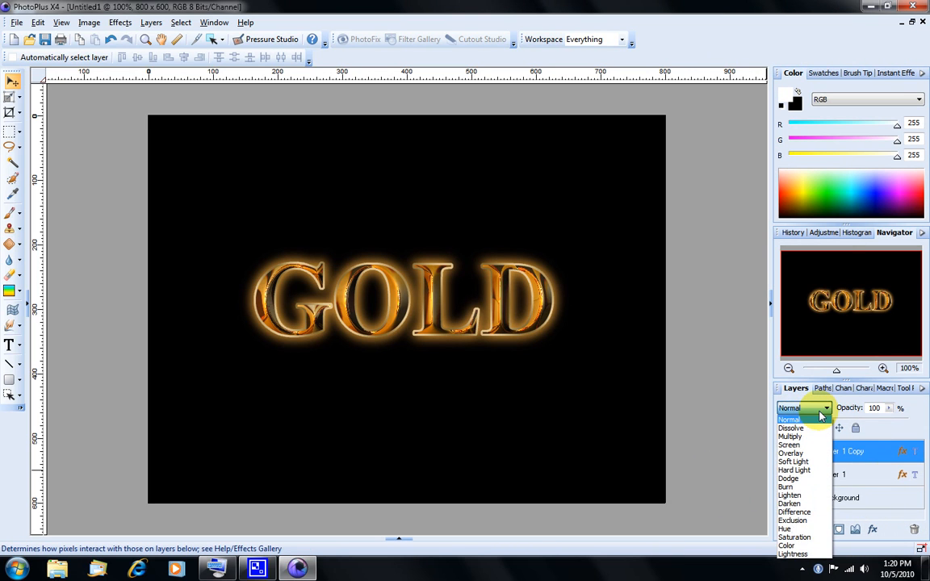
mouse_move(809, 428)
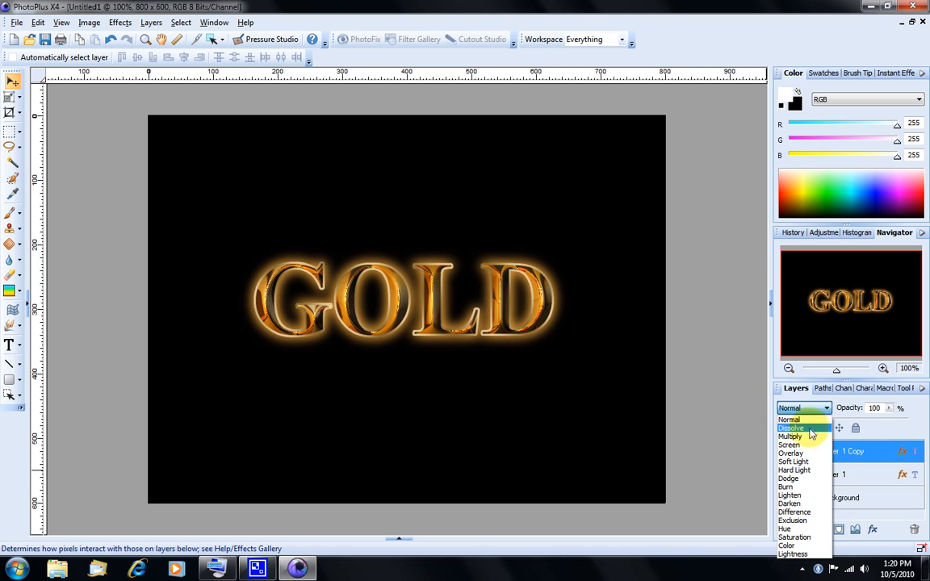
click(790, 435)
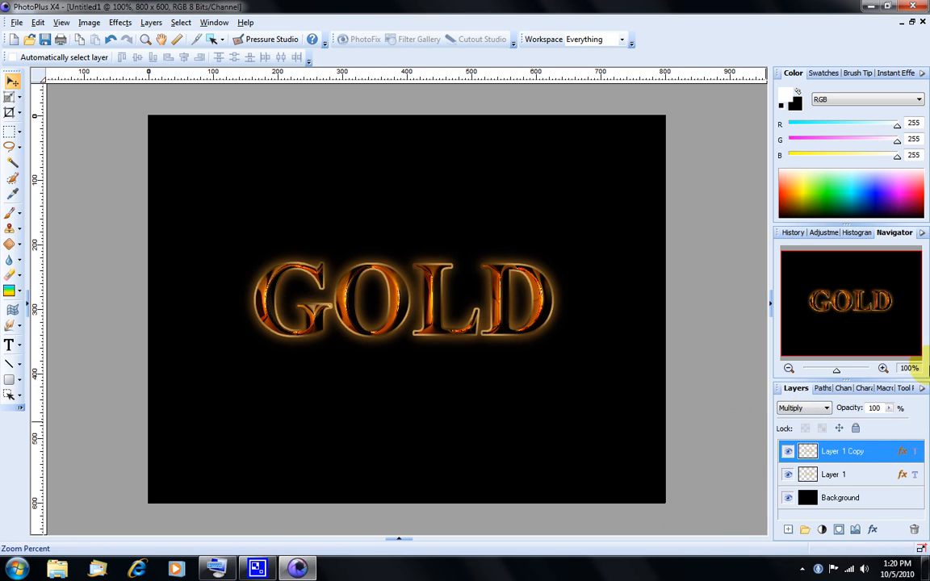
click(826, 408)
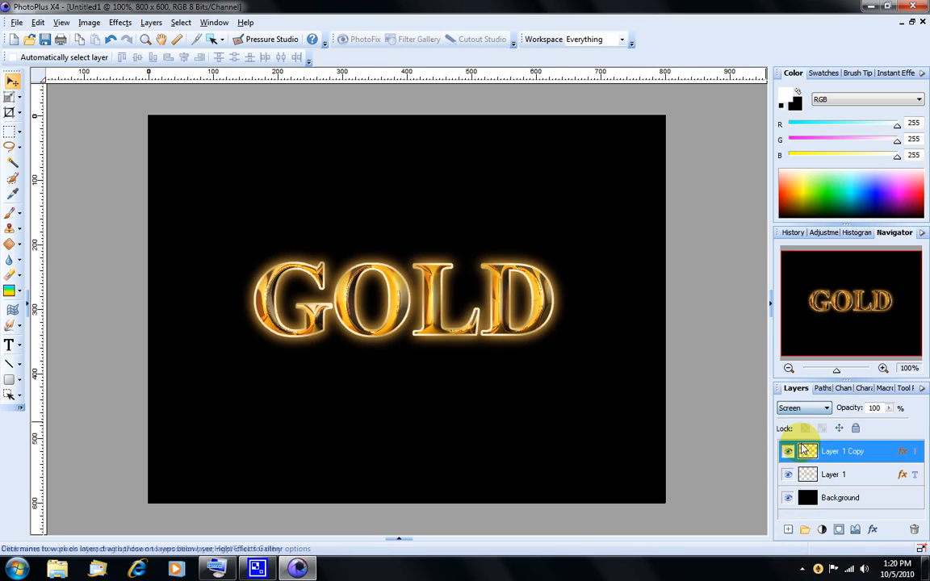
click(822, 408)
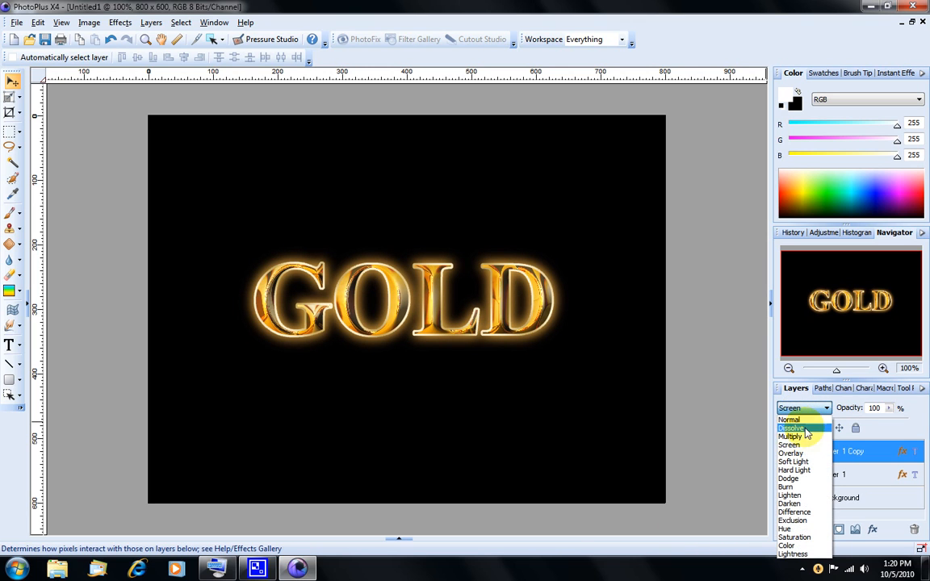
click(790, 453)
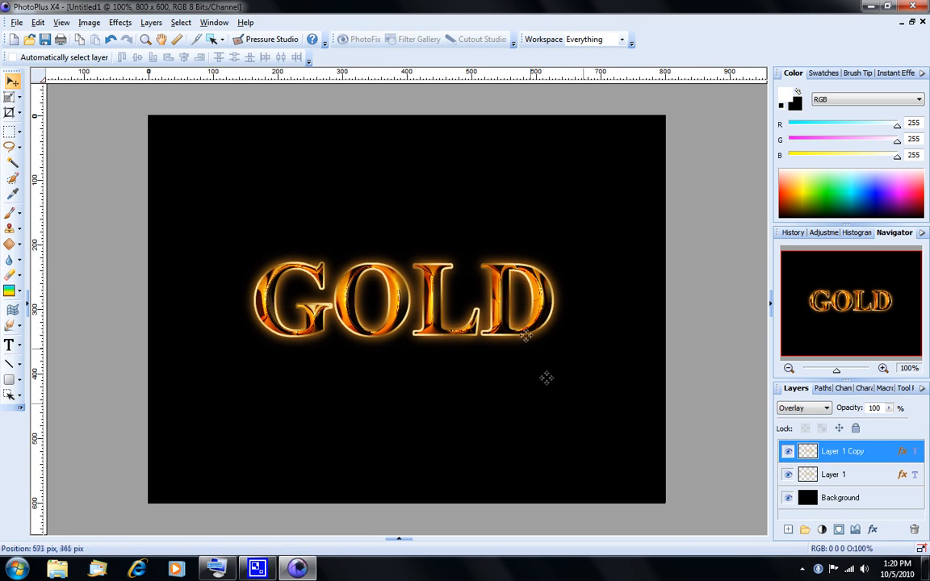